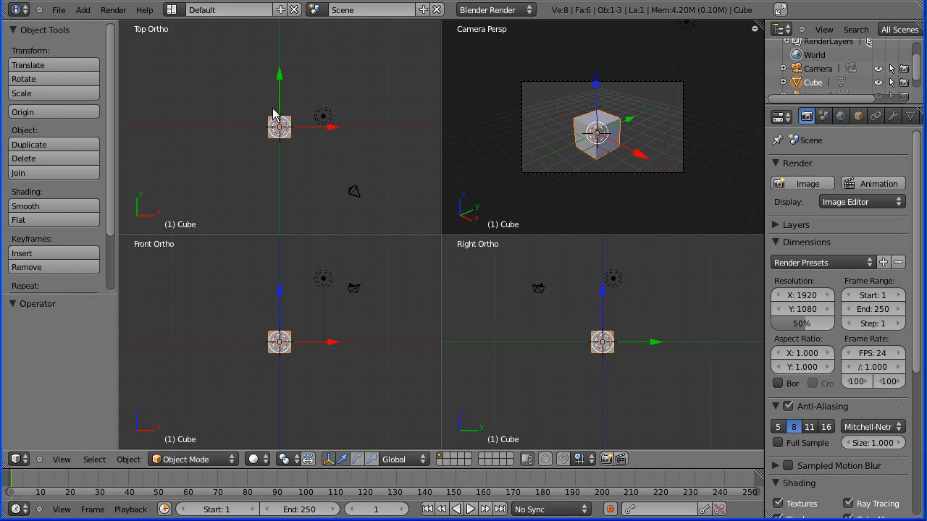
pyautogui.moveTo(177, 23)
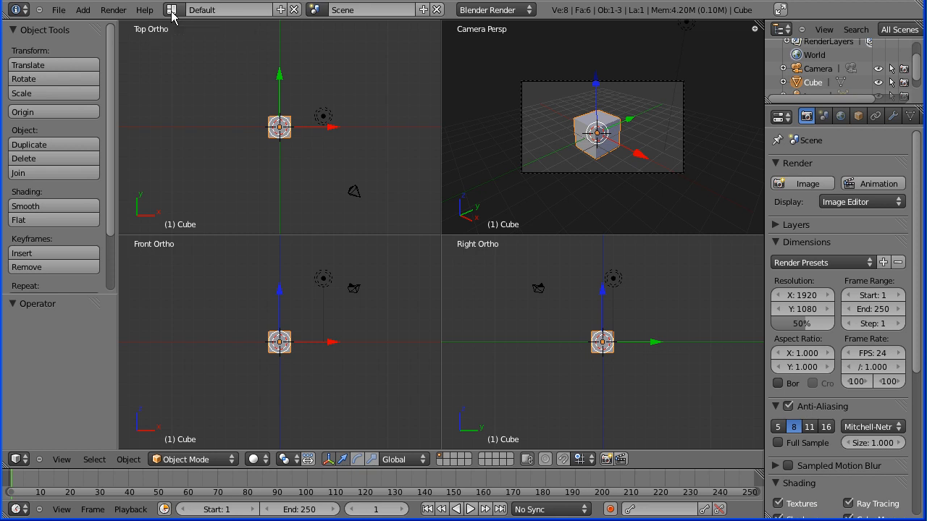
# Switch to the Game Logic layout and make Blender Game the render engine
pyautogui.click(172, 8)
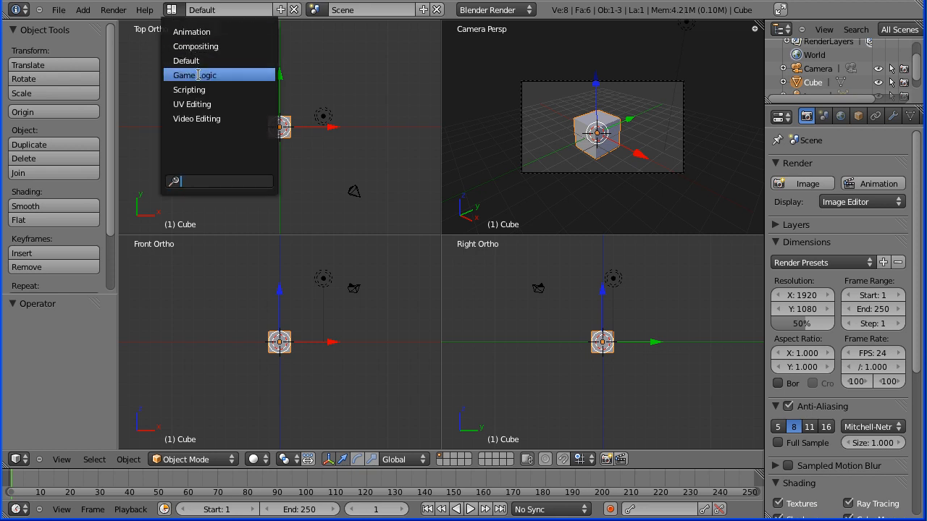
pyautogui.moveTo(203, 69)
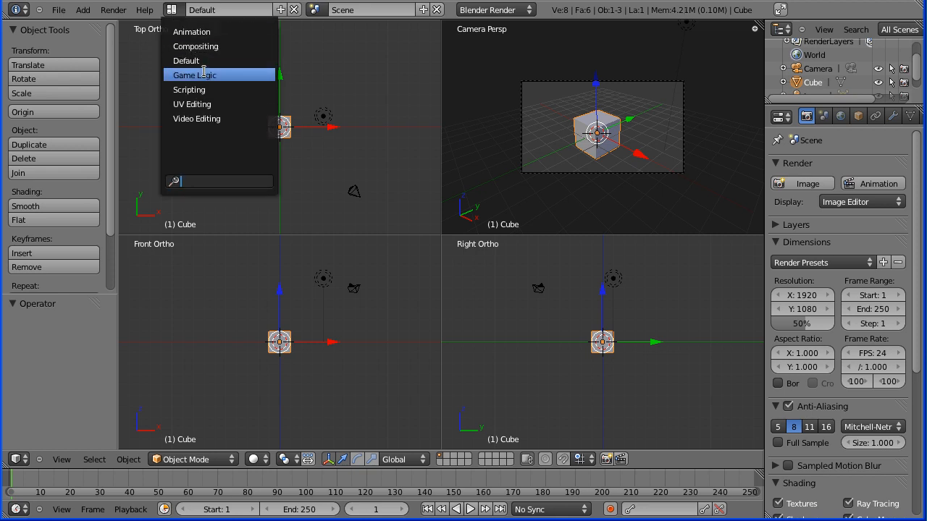
pyautogui.click(194, 75)
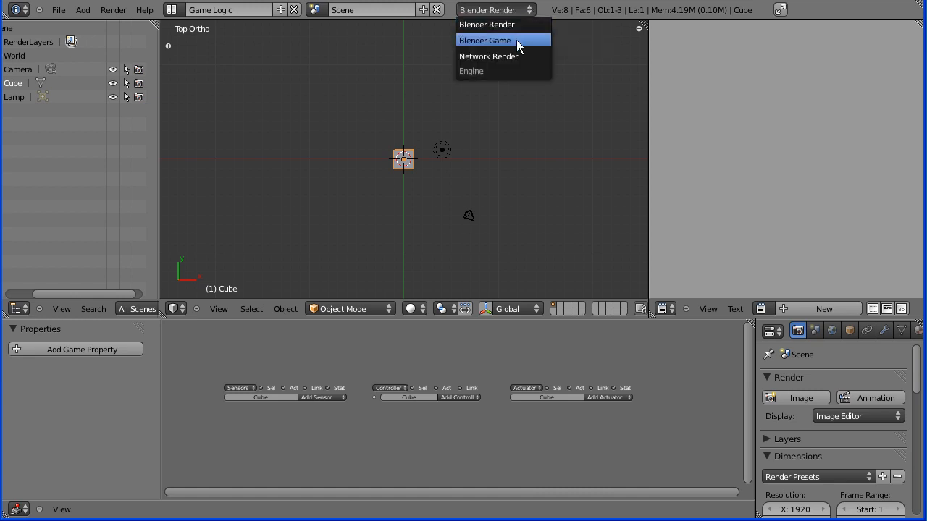
pyautogui.click(484, 40)
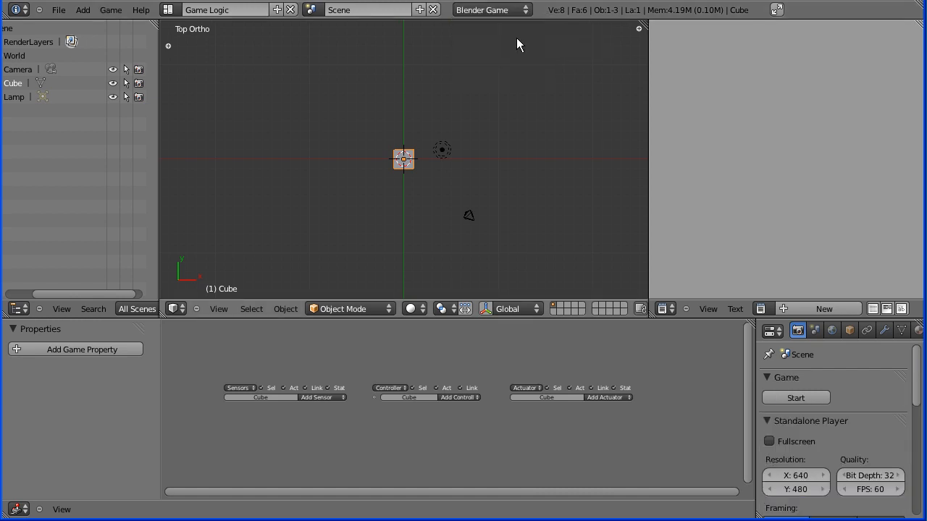
pyautogui.moveTo(254, 70)
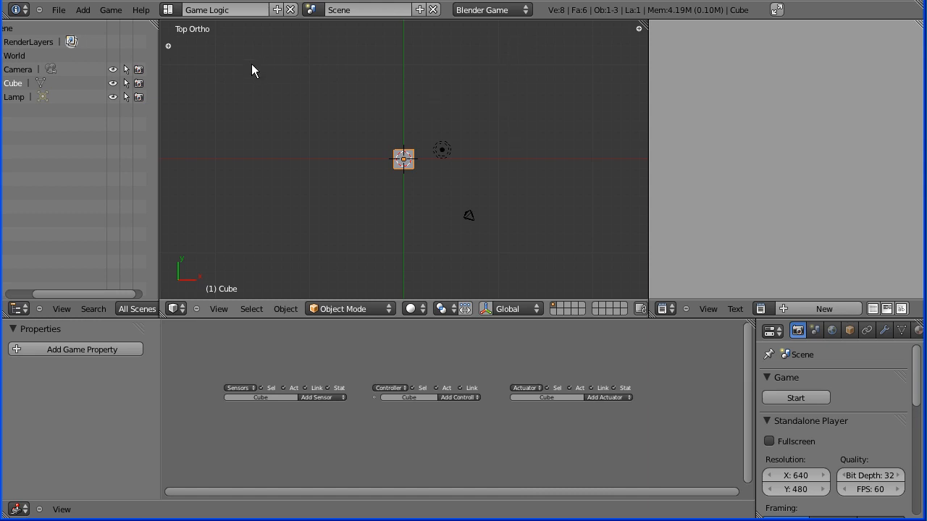
pyautogui.click(168, 9)
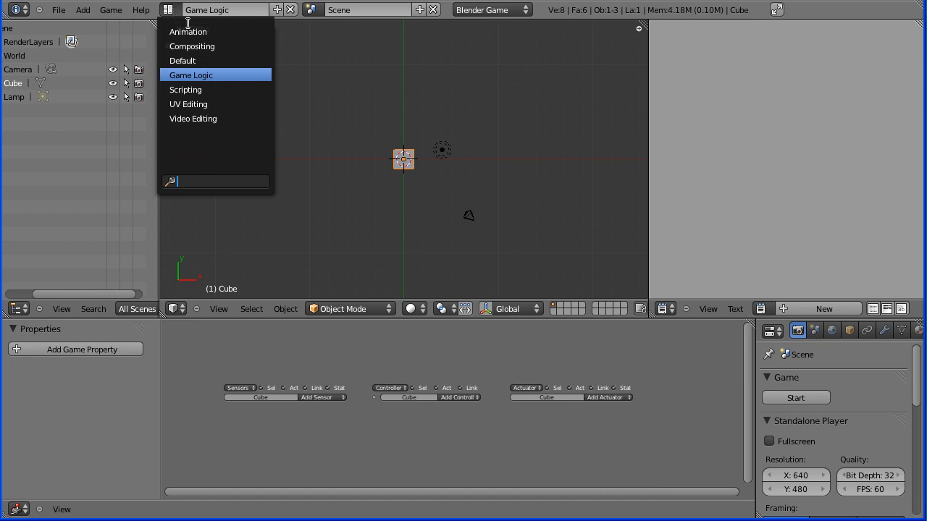
# Return to the Default layout and add a plane scaled up 8 times in place of the cube
pyautogui.click(182, 60)
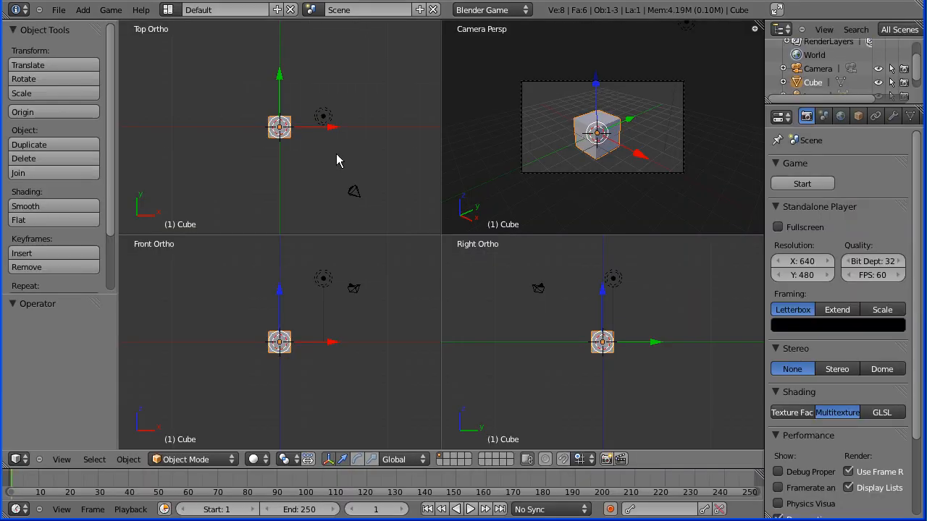
pyautogui.moveTo(385, 195)
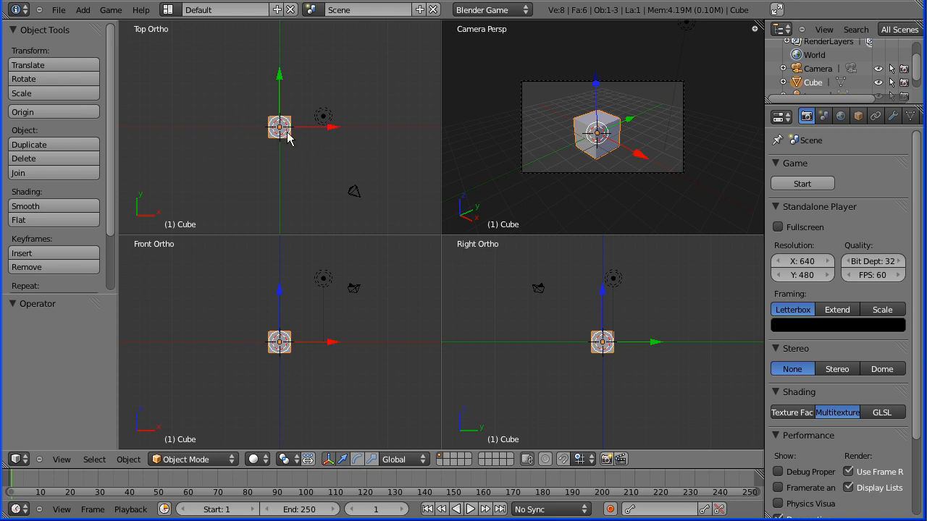
pyautogui.moveTo(218, 87)
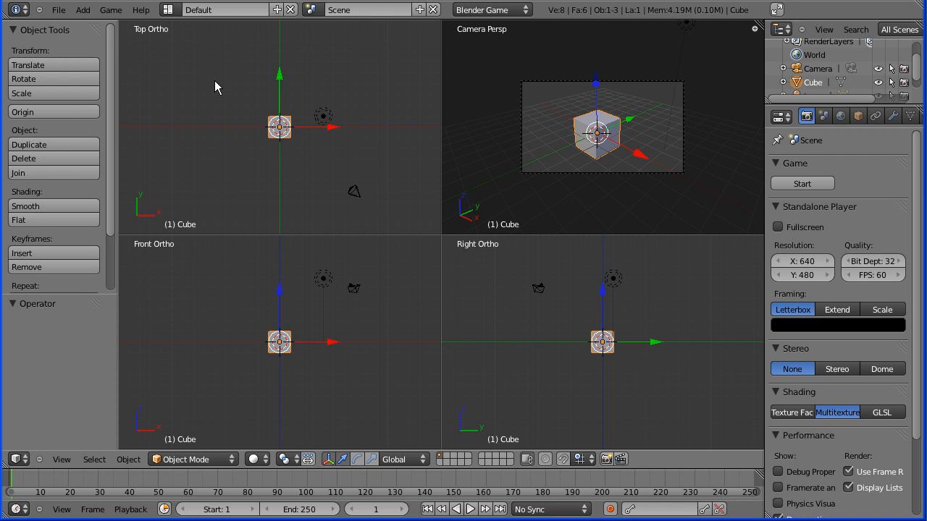
pyautogui.moveTo(281, 134)
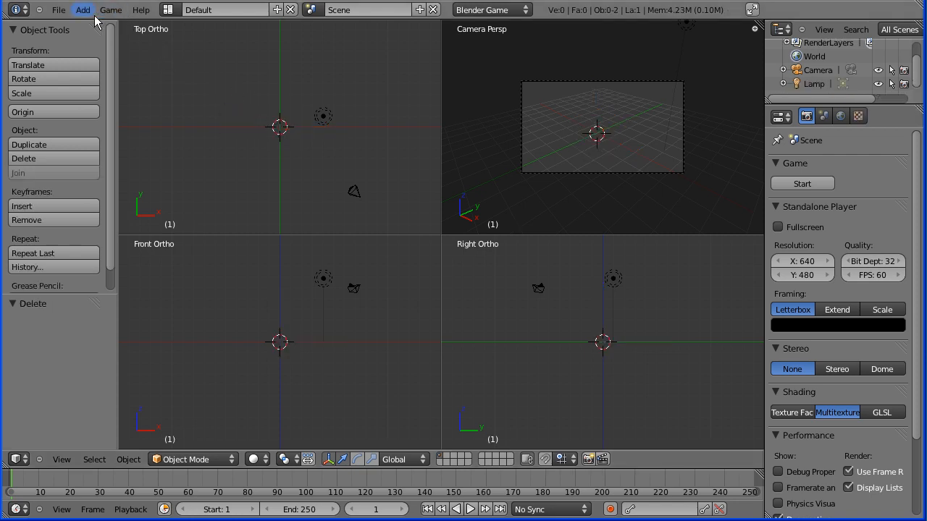
pyautogui.click(83, 8)
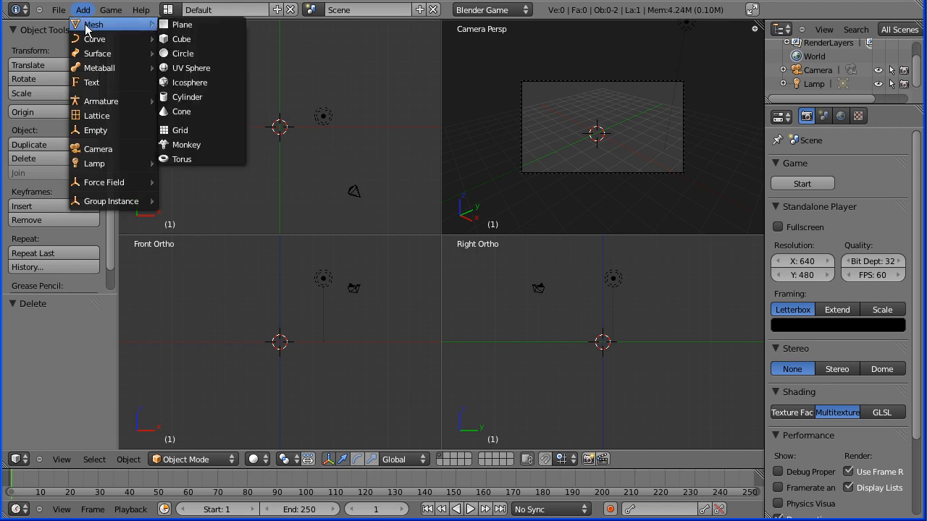
pyautogui.click(183, 23)
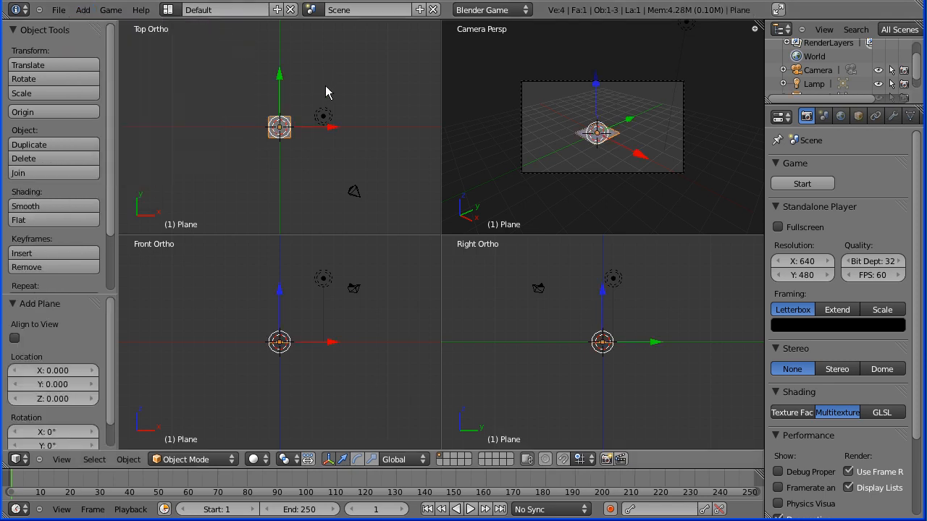
pyautogui.press('s')
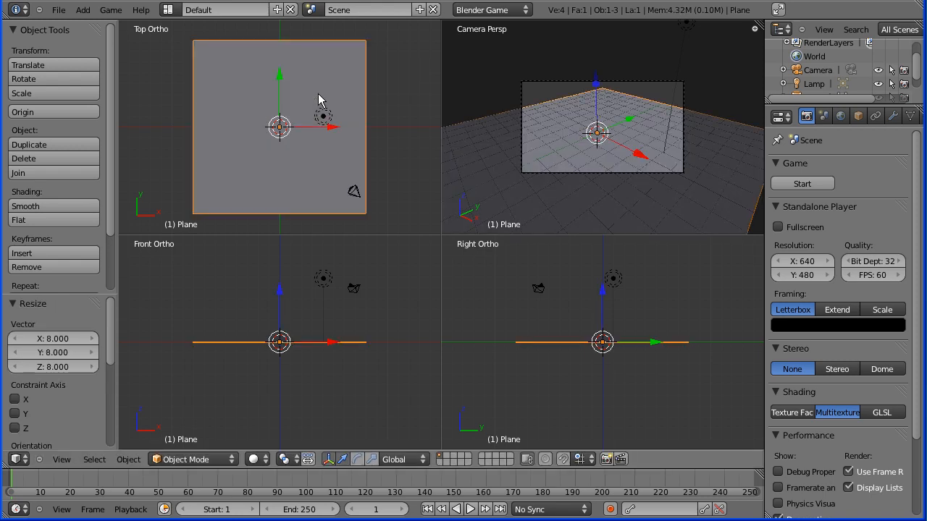
pyautogui.moveTo(246, 122)
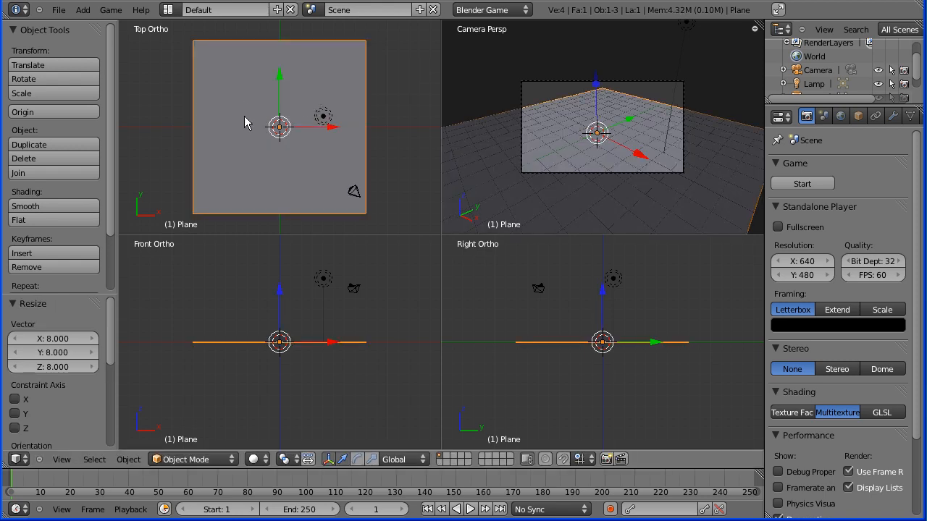
pyautogui.moveTo(282, 113)
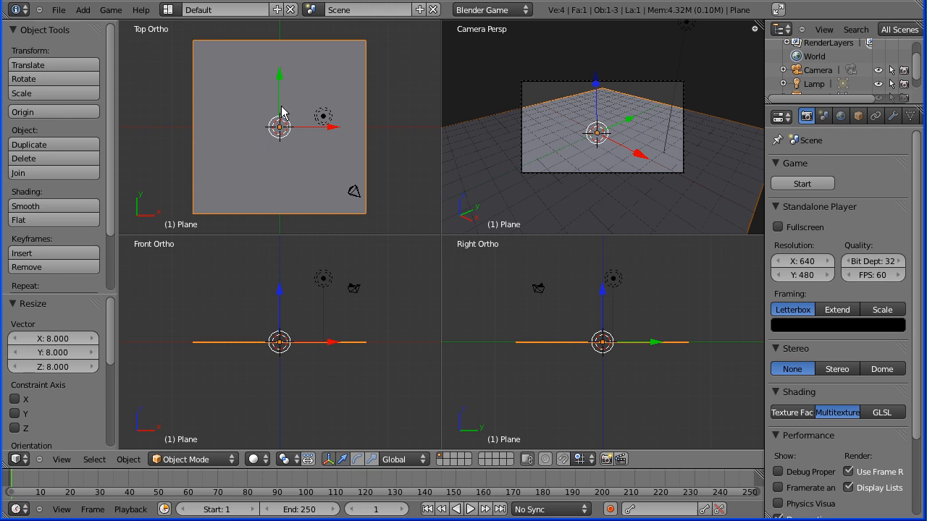
pyautogui.moveTo(255, 98)
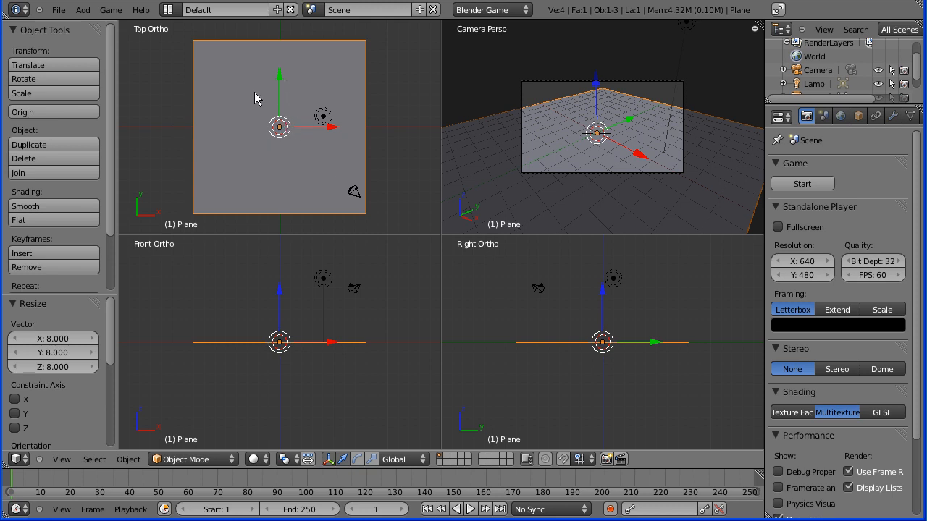
pyautogui.moveTo(310, 110)
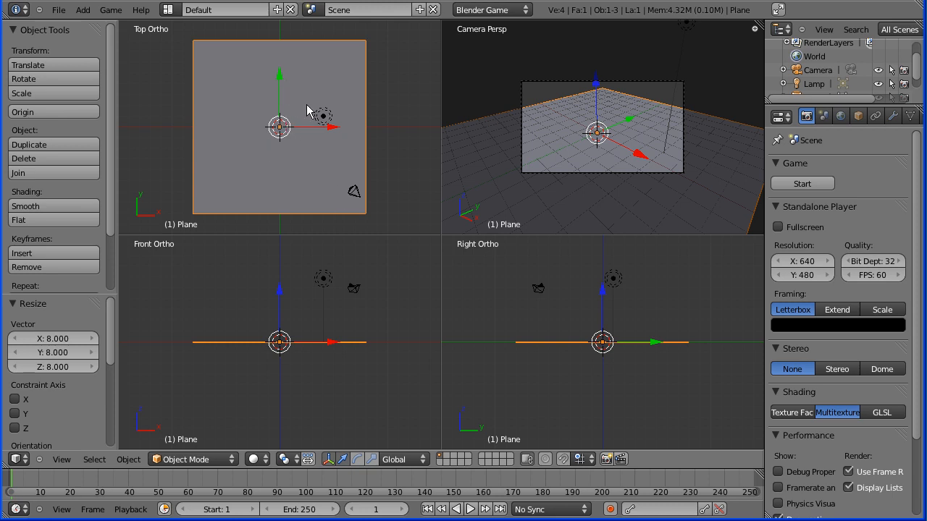
pyautogui.moveTo(110, 9)
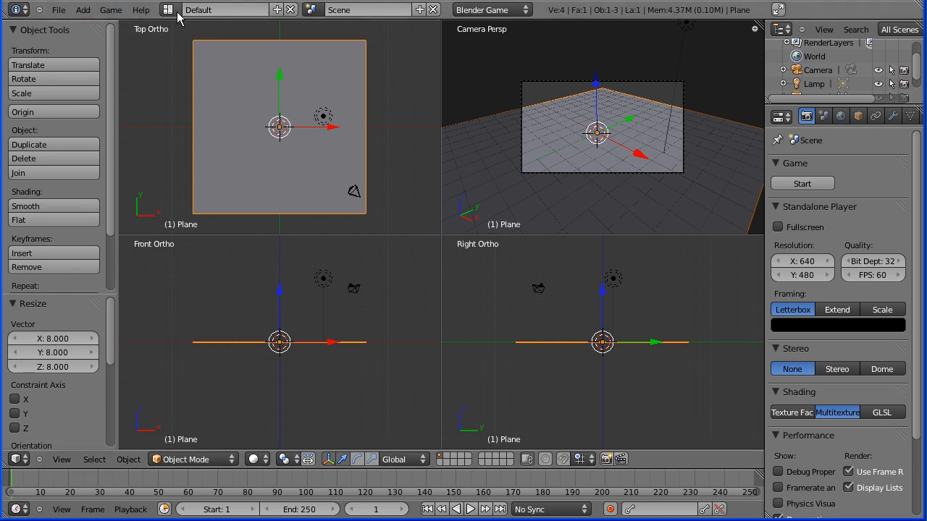
# Show the plane's empty logic bricks in the Game Logic layout
pyautogui.click(225, 9)
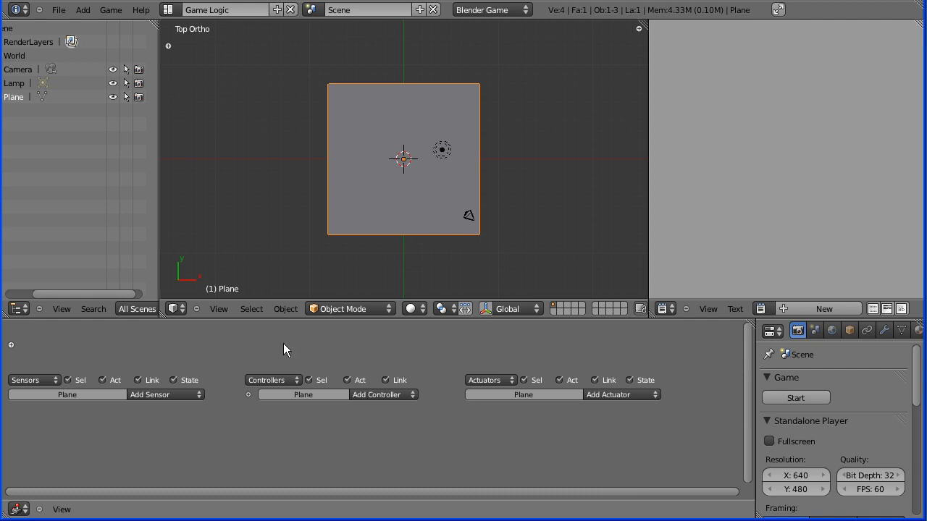
pyautogui.moveTo(333, 382)
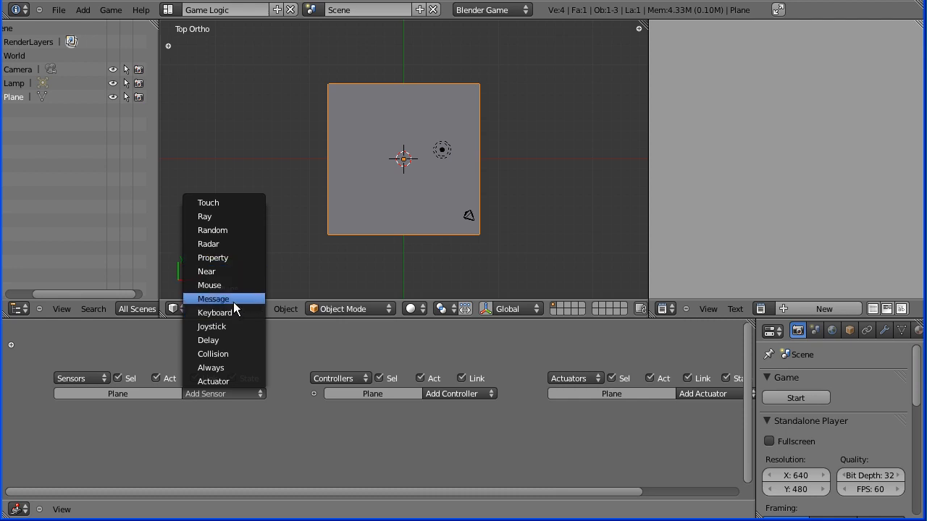
pyautogui.moveTo(215, 313)
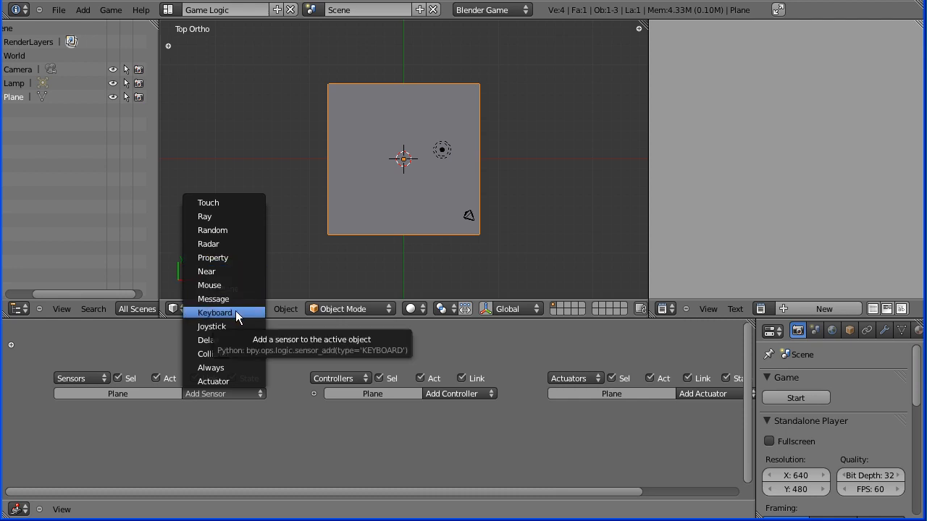
# Add a Keyboard sensor to the plane triggered by the Left Arrow key
pyautogui.click(215, 313)
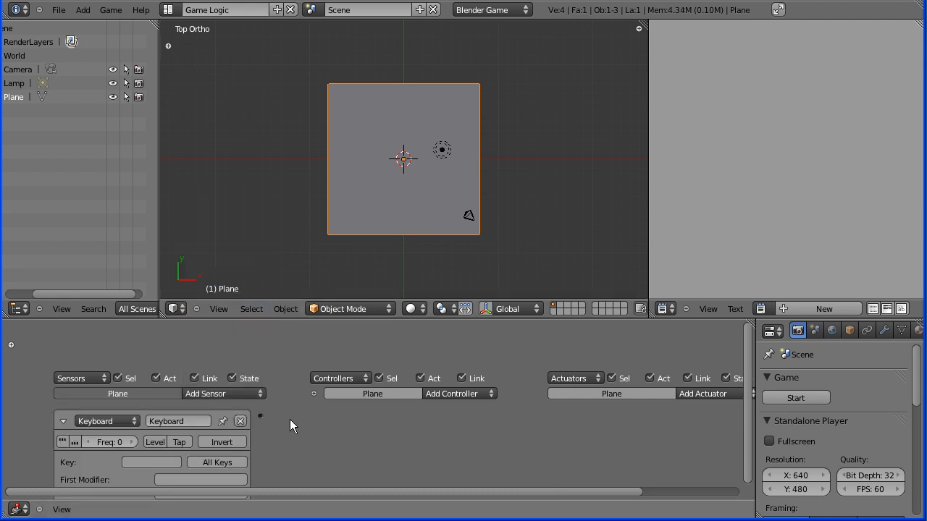
pyautogui.moveTo(753, 383)
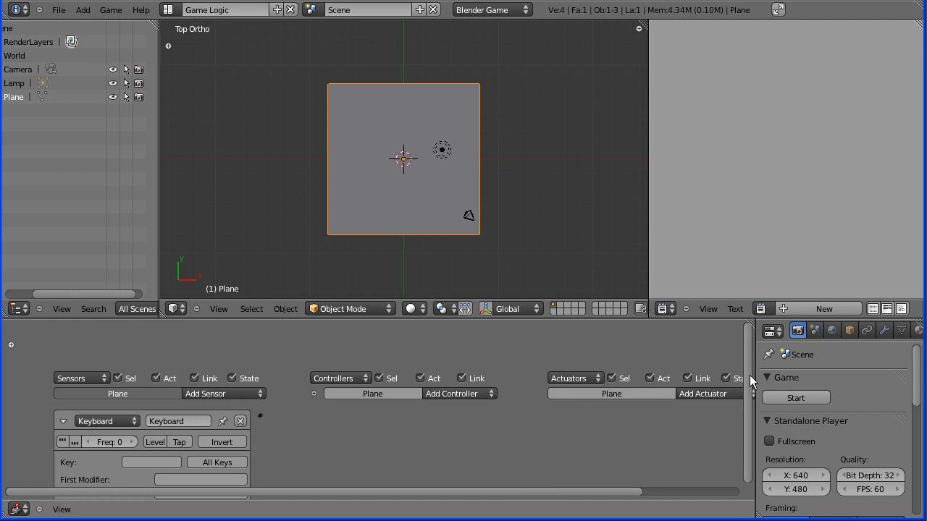
pyautogui.scroll(-3)
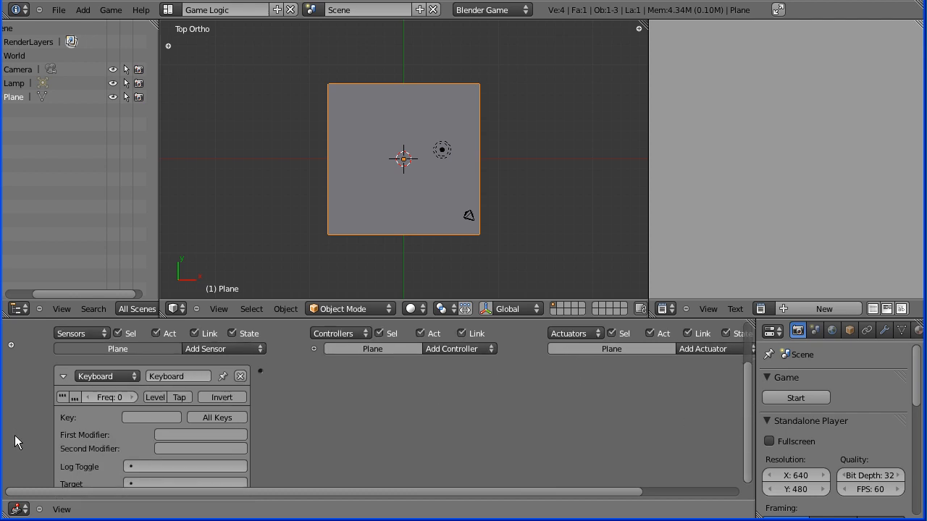
pyautogui.click(150, 417)
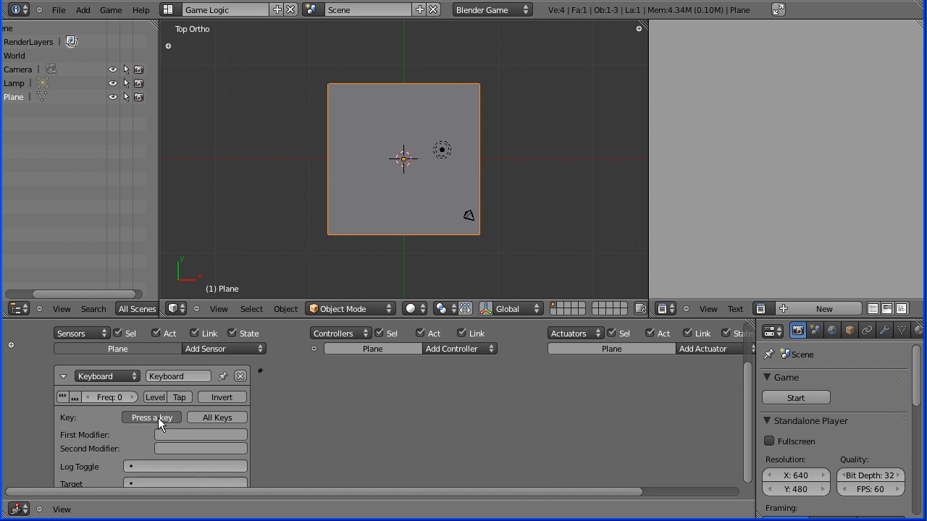
pyautogui.click(151, 418)
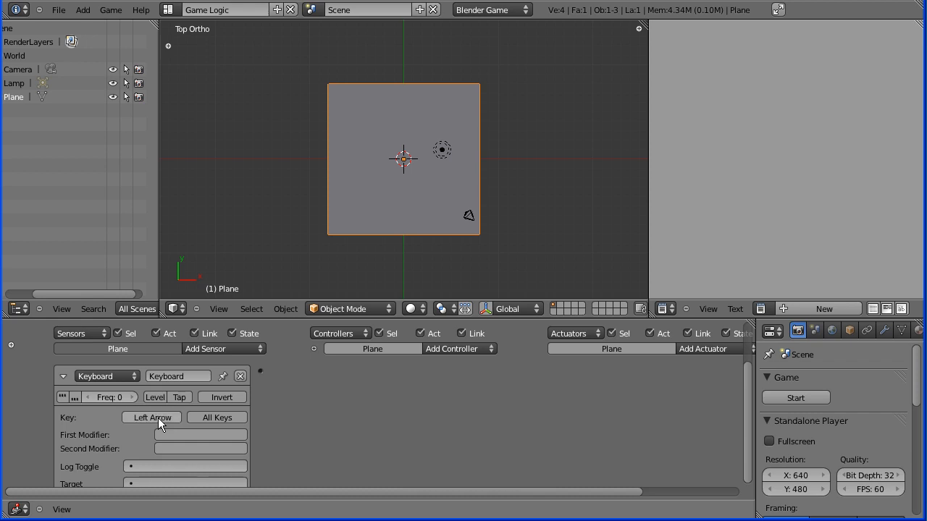
pyautogui.moveTo(270, 391)
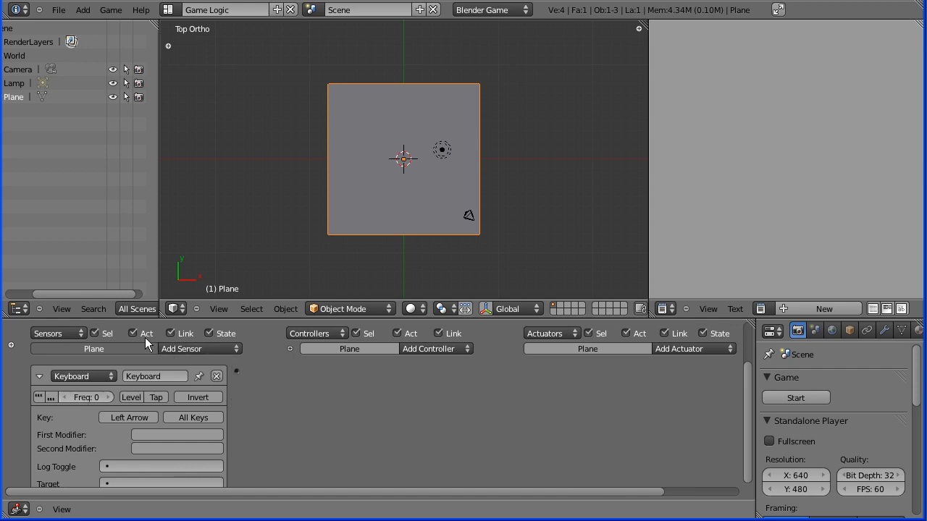
pyautogui.moveTo(192, 354)
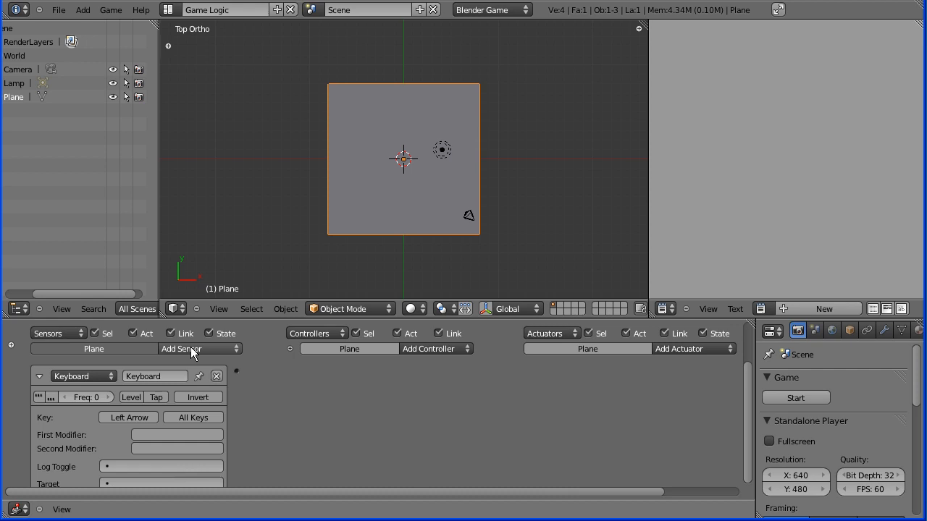
pyautogui.moveTo(190, 356)
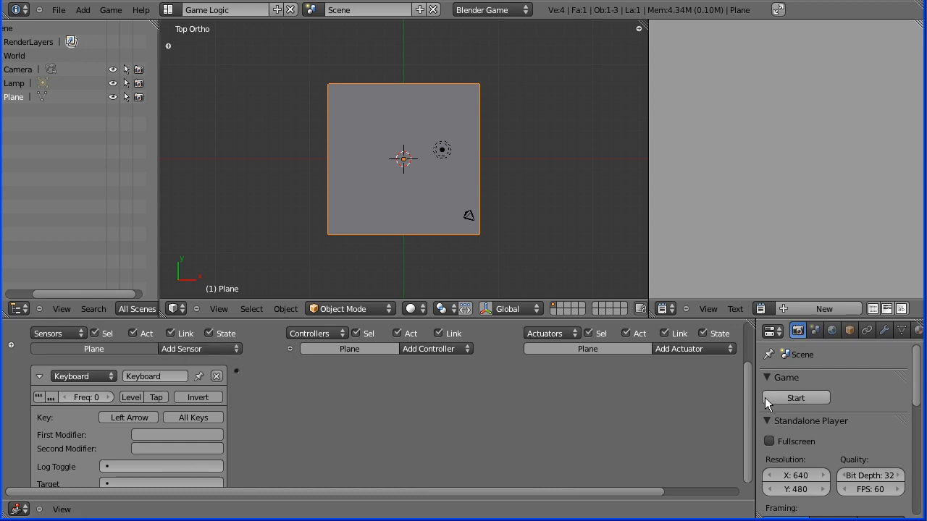
pyautogui.moveTo(701, 355)
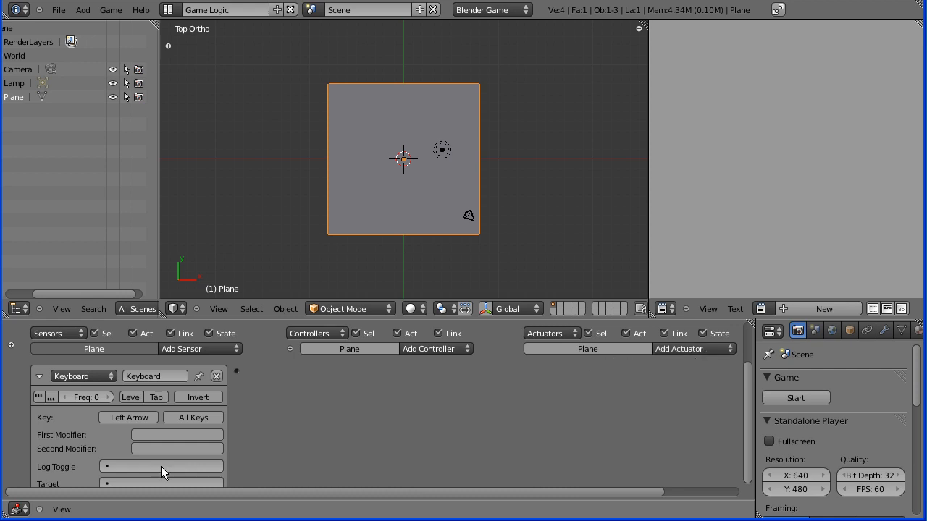
pyautogui.moveTo(128, 417)
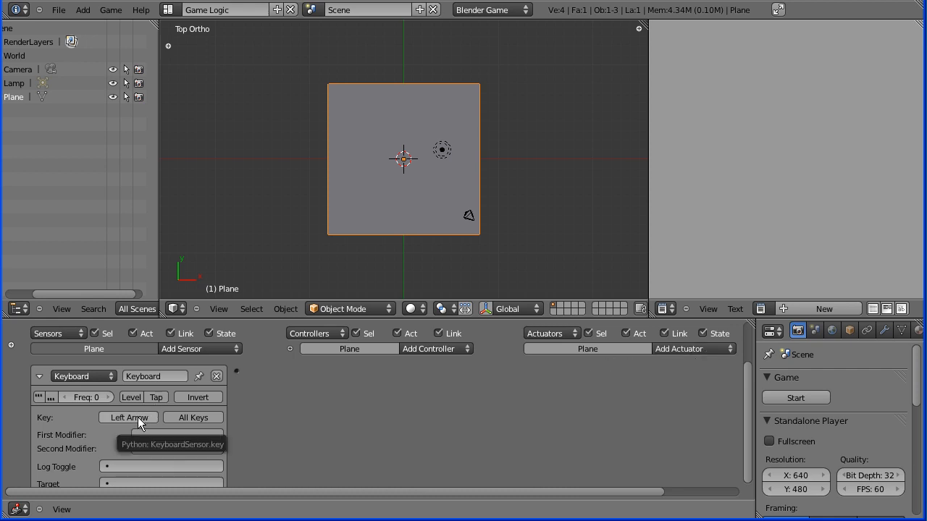
pyautogui.moveTo(426, 177)
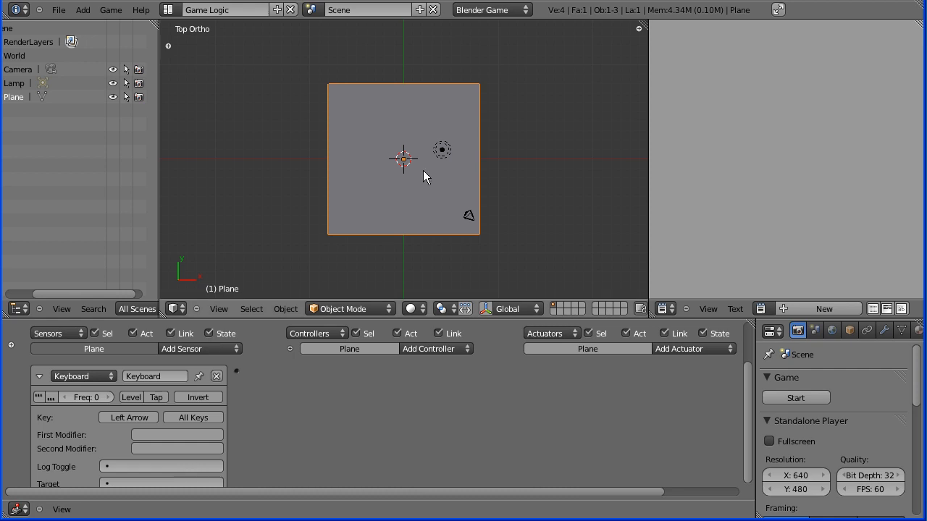
pyautogui.moveTo(415, 278)
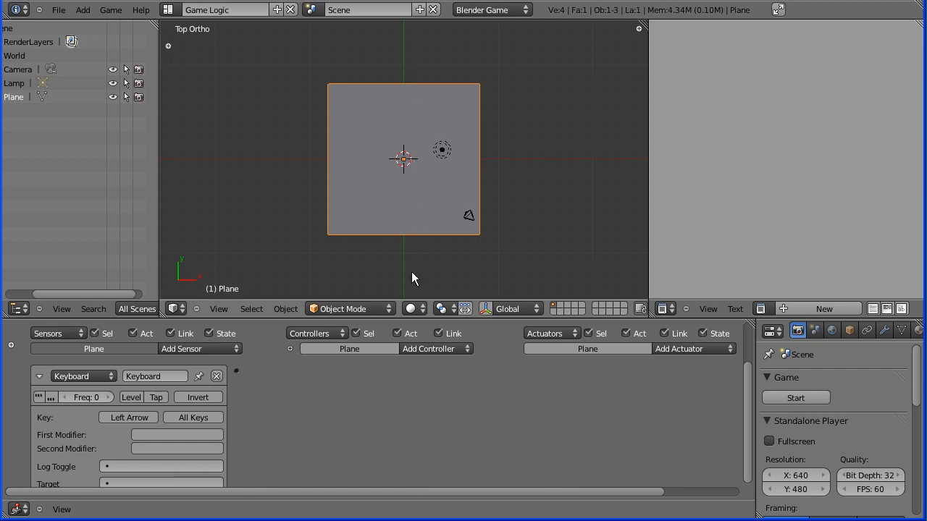
pyautogui.moveTo(362, 226)
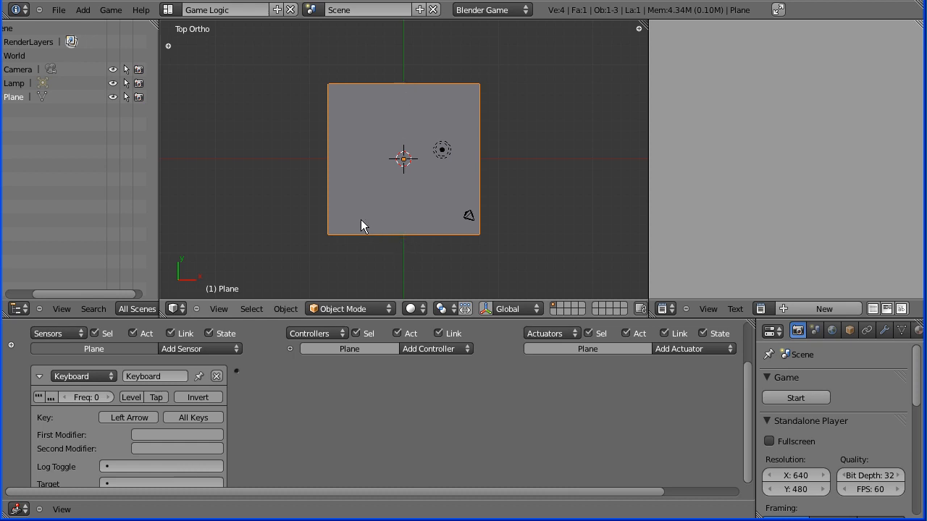
pyautogui.moveTo(412, 379)
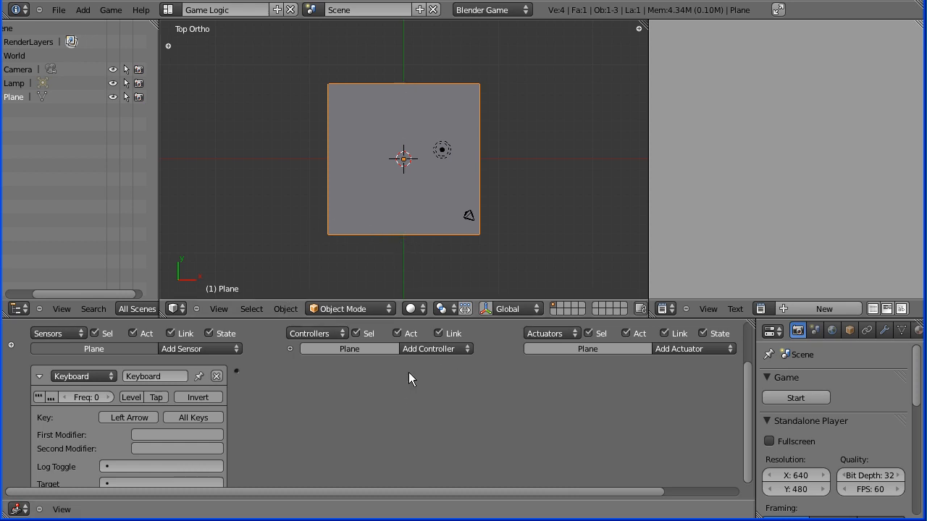
pyautogui.moveTo(287, 394)
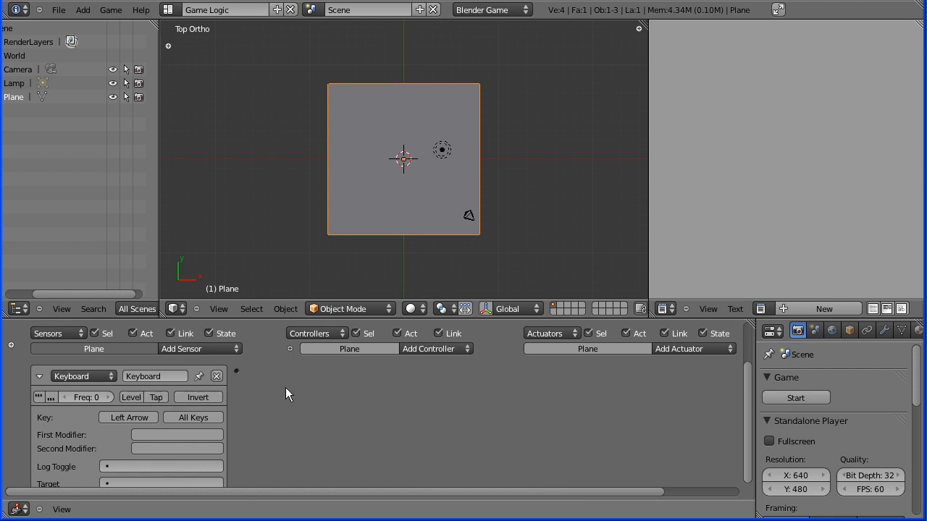
pyautogui.moveTo(429, 348)
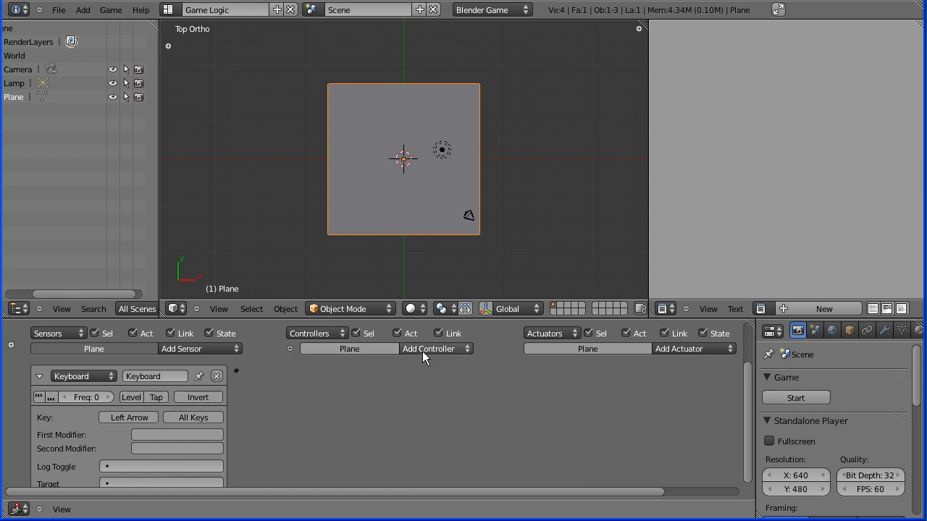
# Add an And controller beside the Left Arrow sensor
pyautogui.click(429, 348)
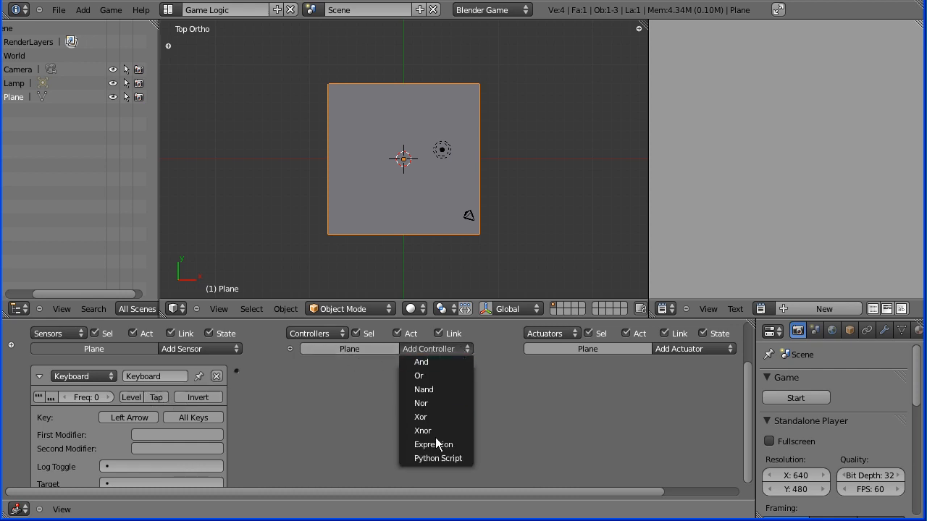
pyautogui.moveTo(423, 431)
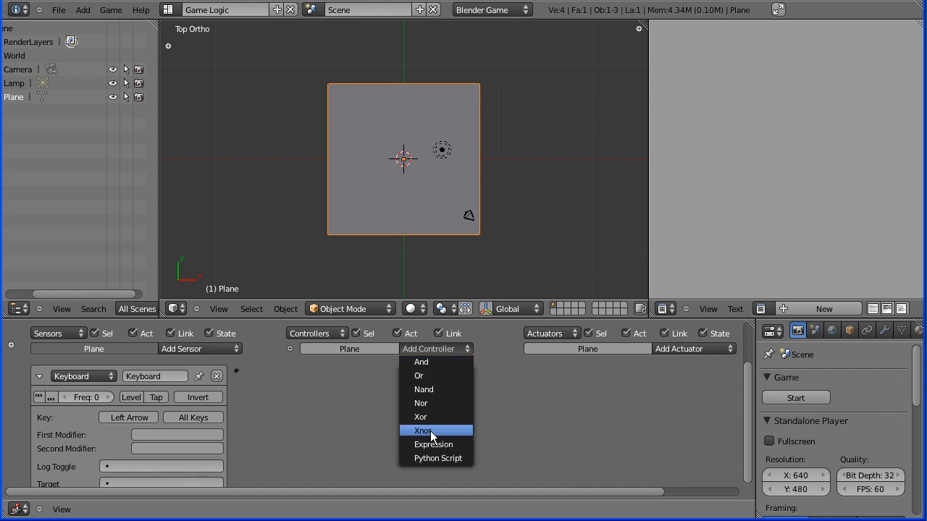
pyautogui.click(420, 362)
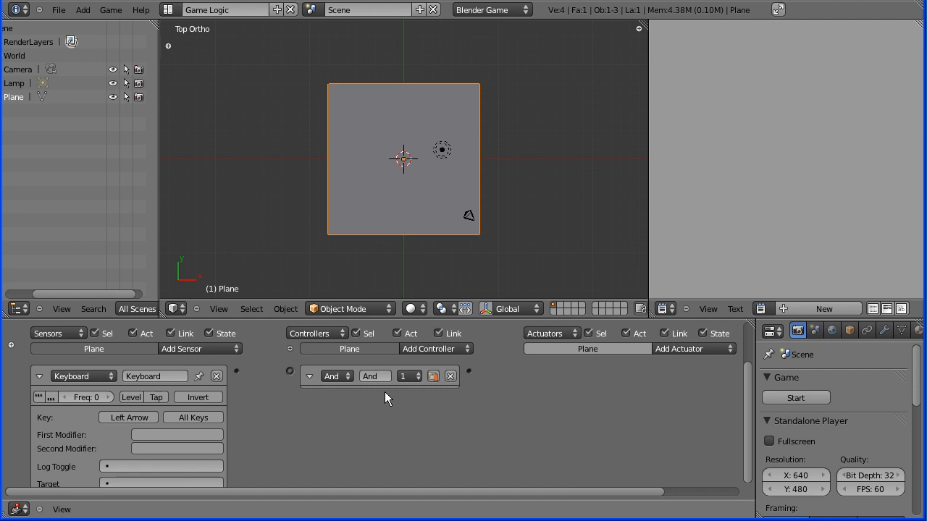
pyautogui.moveTo(388, 423)
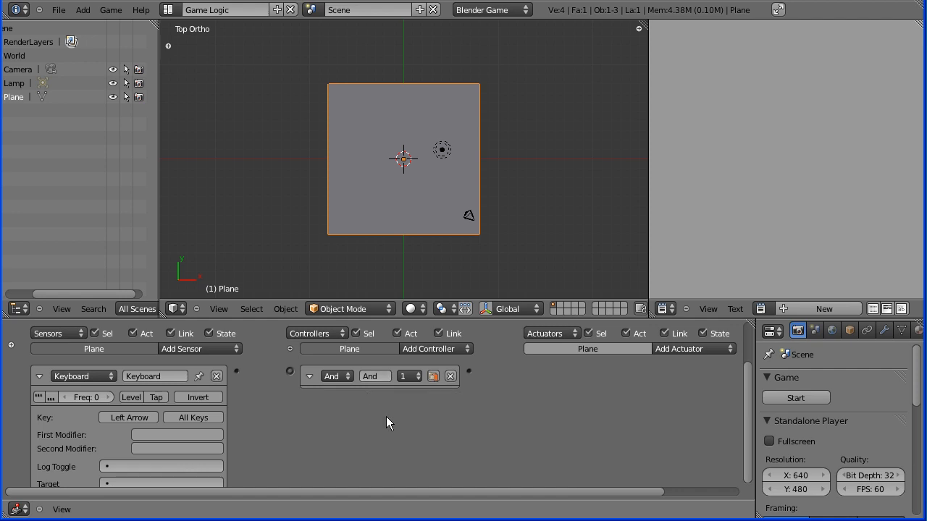
pyautogui.moveTo(644, 374)
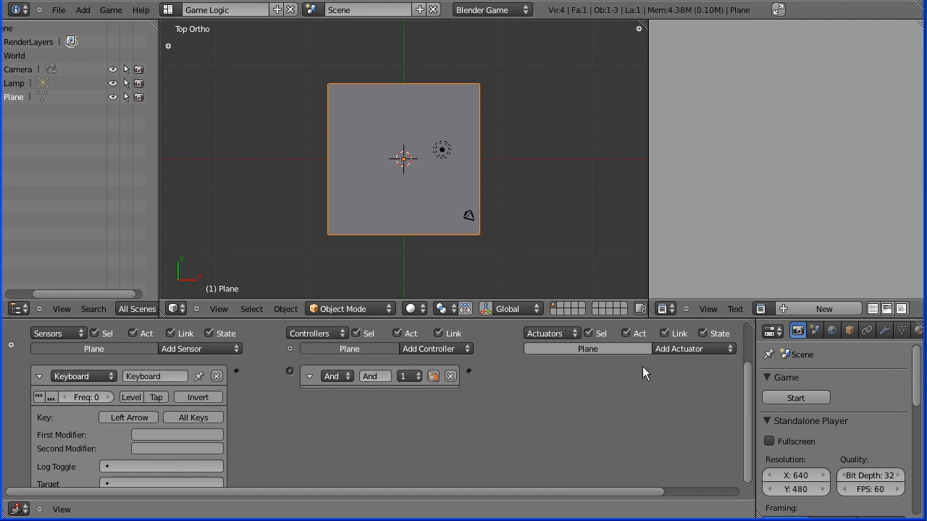
pyautogui.moveTo(692, 360)
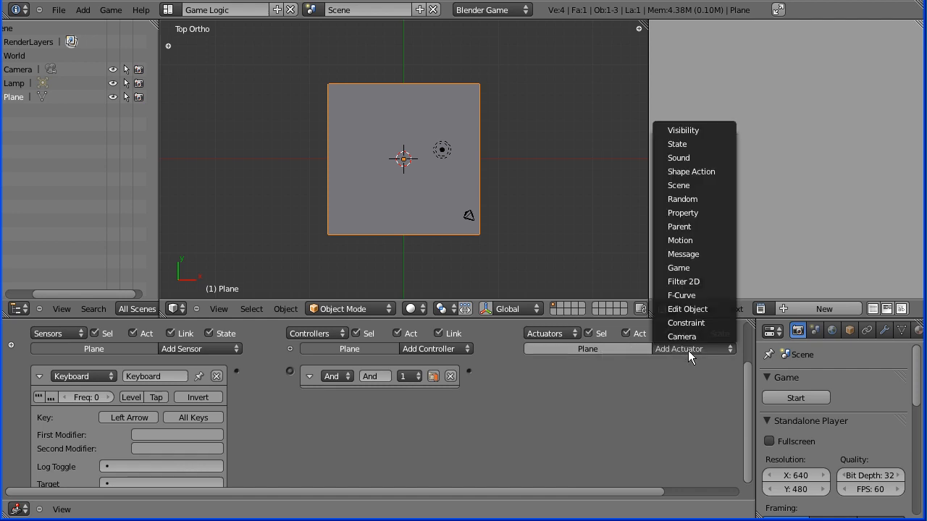
pyautogui.moveTo(693, 226)
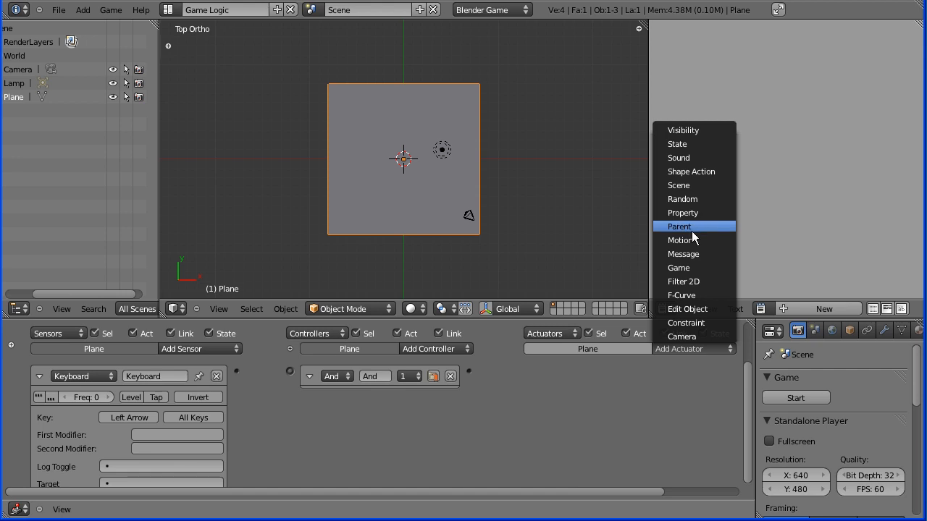
# Add a Motion actuator rotating the plane -0.1° around Y
pyautogui.click(681, 240)
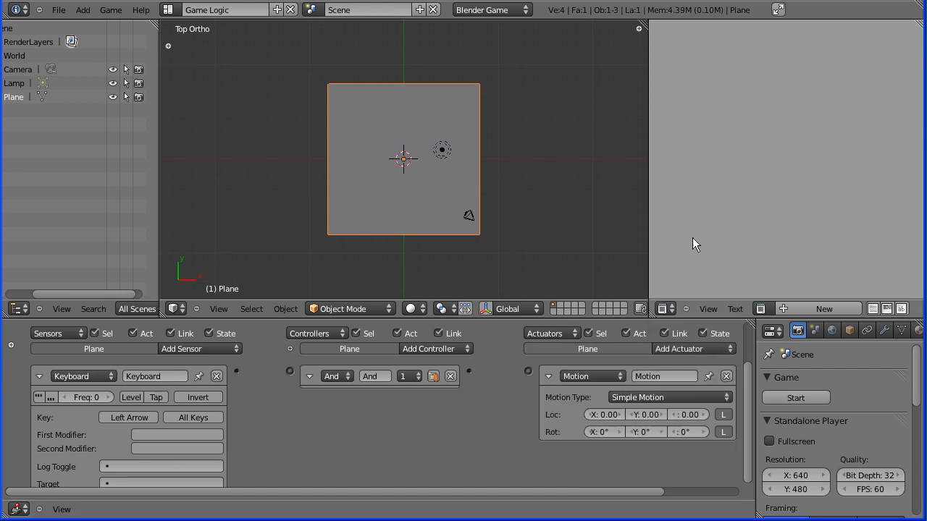
pyautogui.moveTo(558, 427)
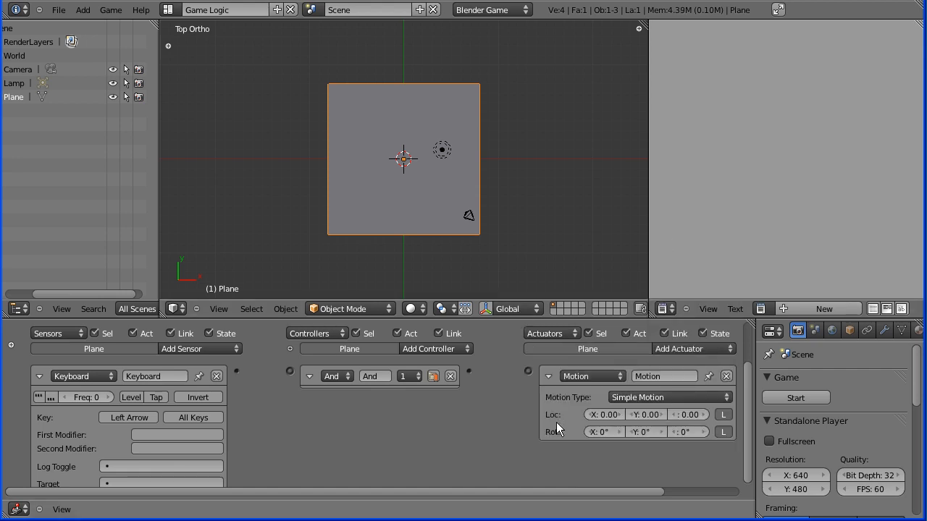
pyautogui.moveTo(643, 432)
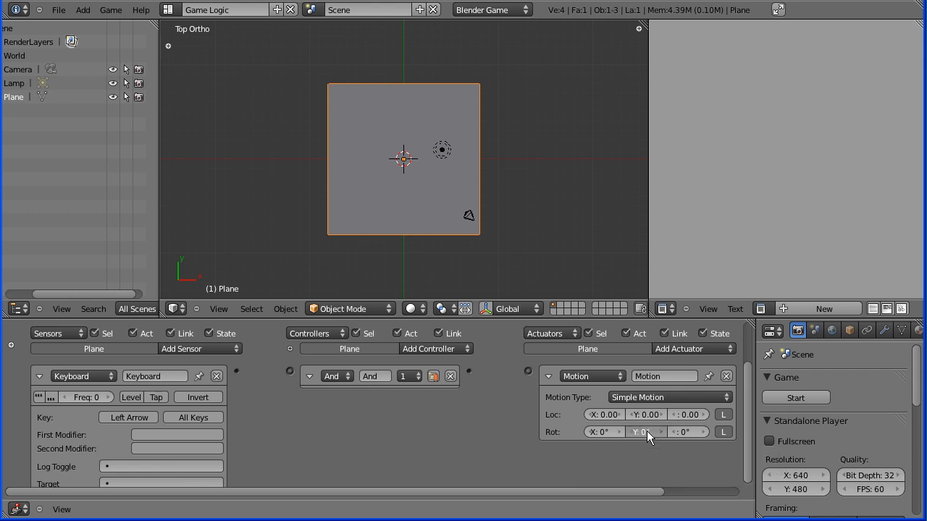
pyautogui.click(645, 432)
pyautogui.write('-0.1')
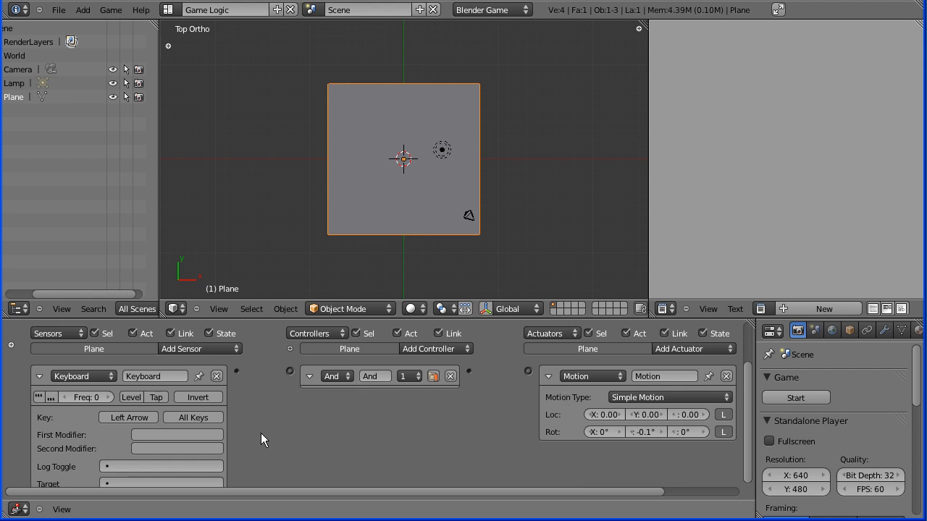
pyautogui.moveTo(240, 377)
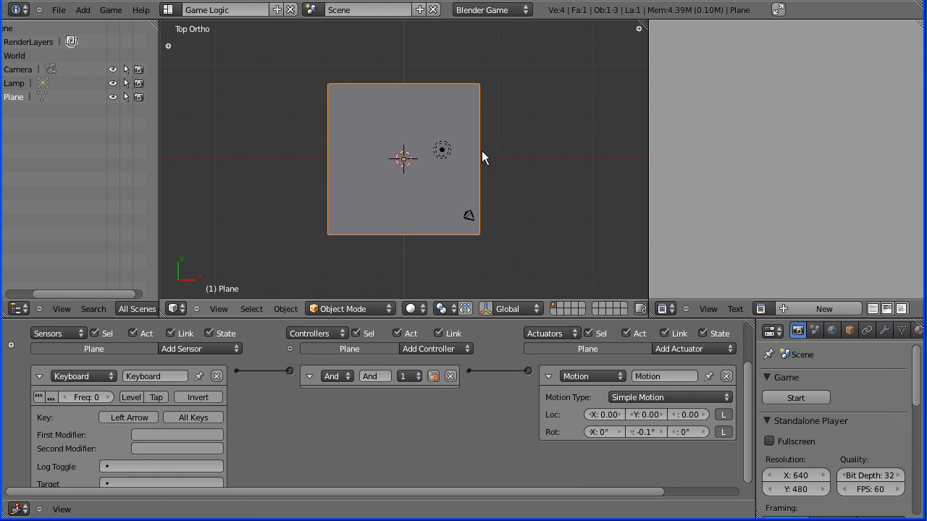
pyautogui.moveTo(433, 263)
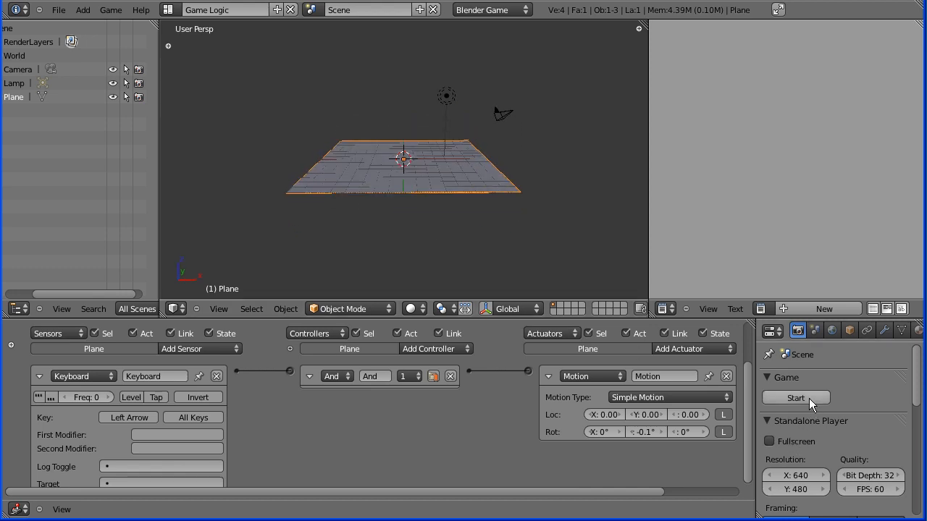
pyautogui.moveTo(795, 398)
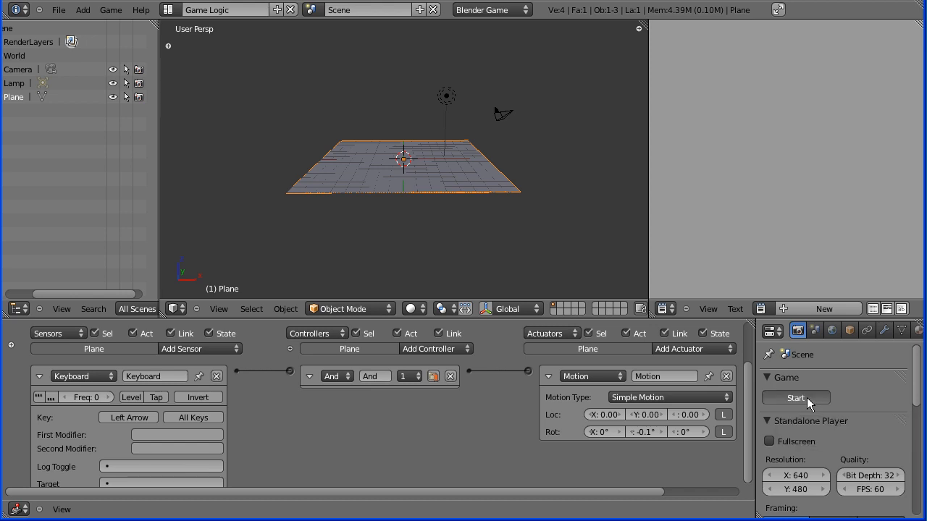
pyautogui.click(795, 398)
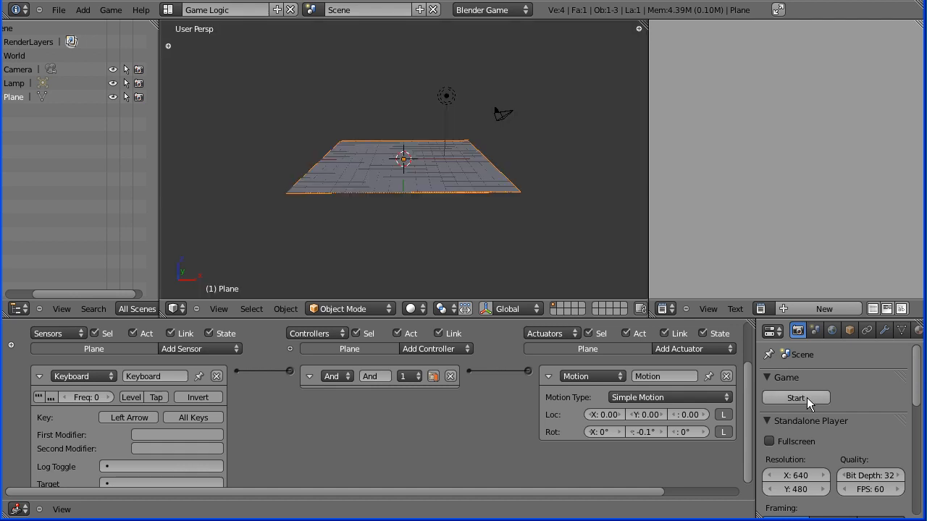
pyautogui.moveTo(81, 386)
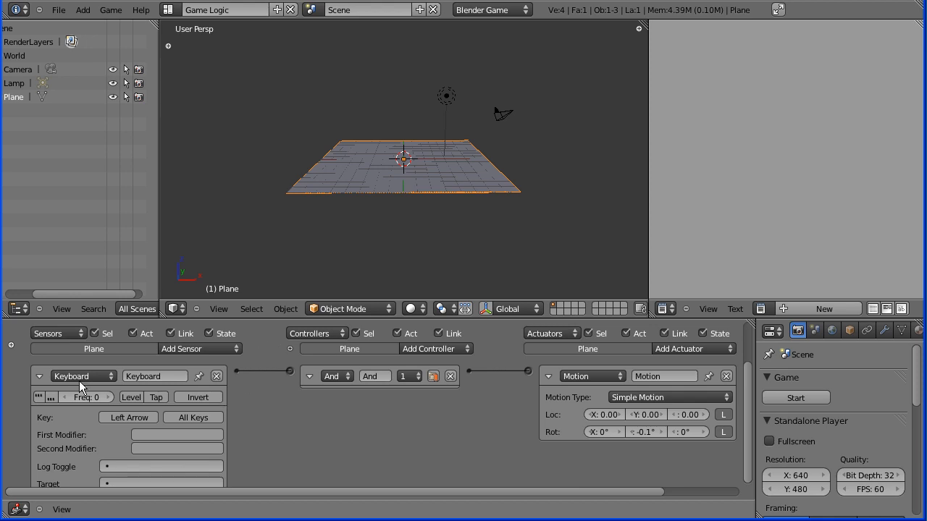
# Add a second Keyboard sensor set to Right Arrow, with the first one folded away
pyautogui.click(39, 377)
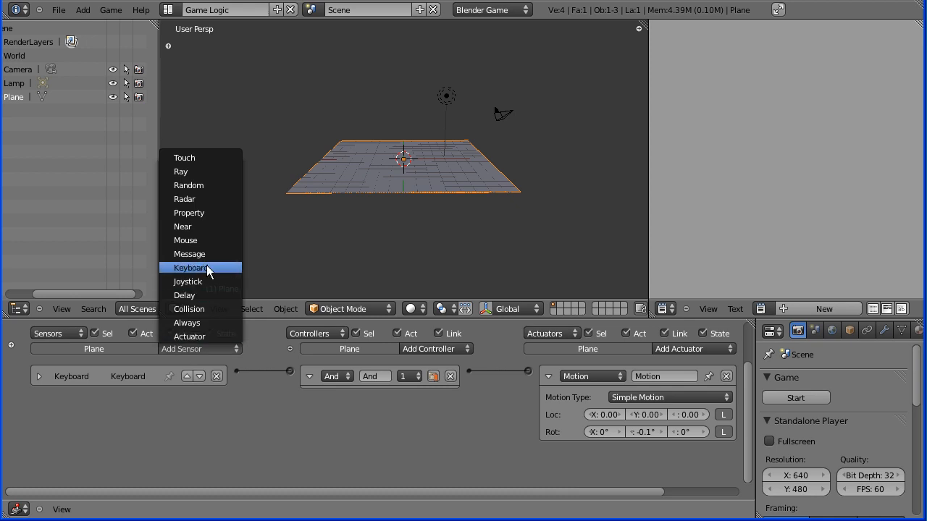
pyautogui.click(192, 268)
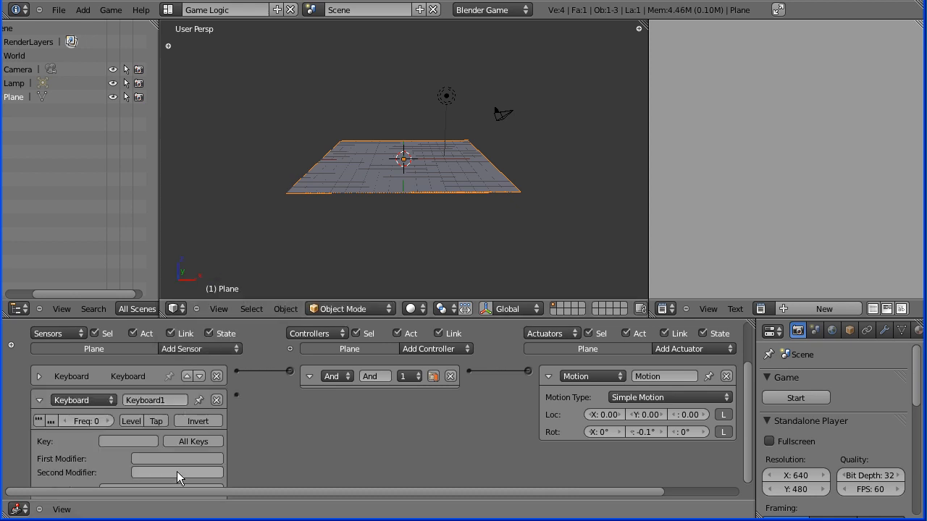
pyautogui.click(127, 441)
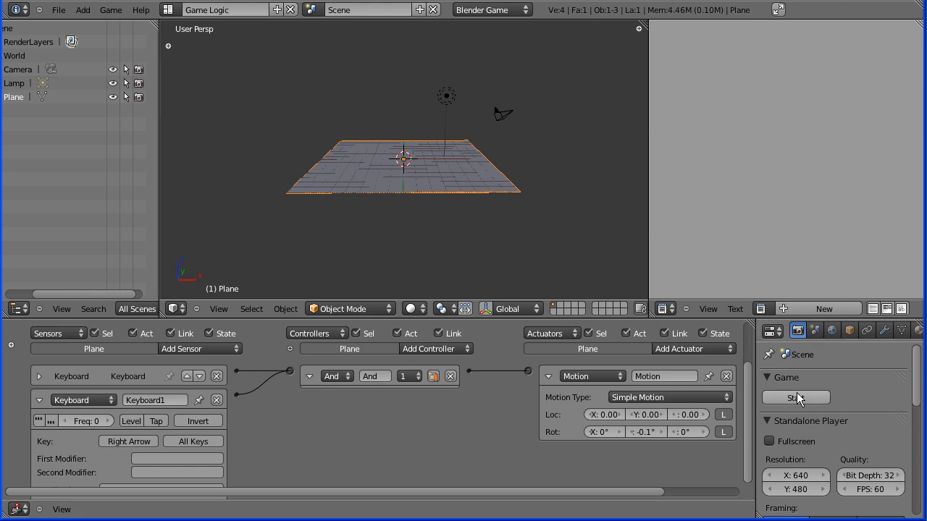
pyautogui.click(795, 397)
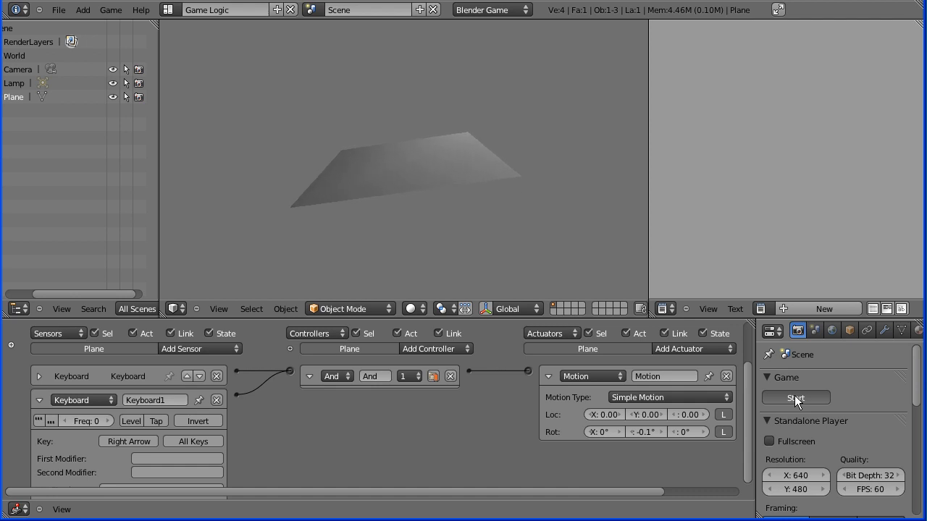
pyautogui.moveTo(299, 250)
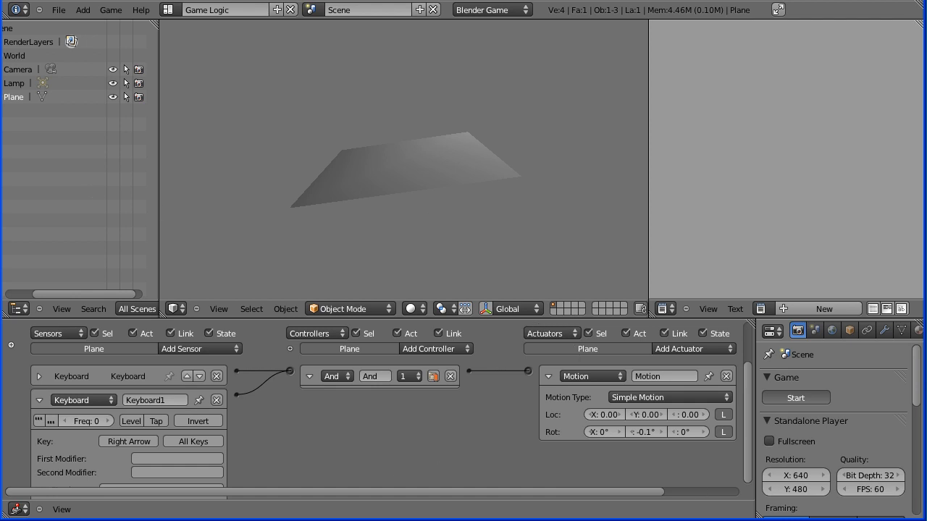
pyautogui.click(403, 160)
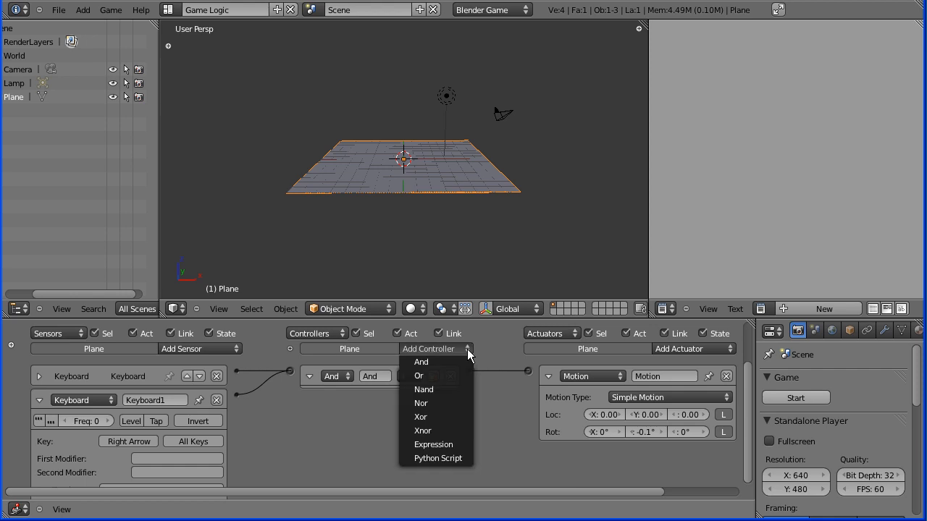
# Add a second And controller for the Right Arrow sensor
pyautogui.click(420, 362)
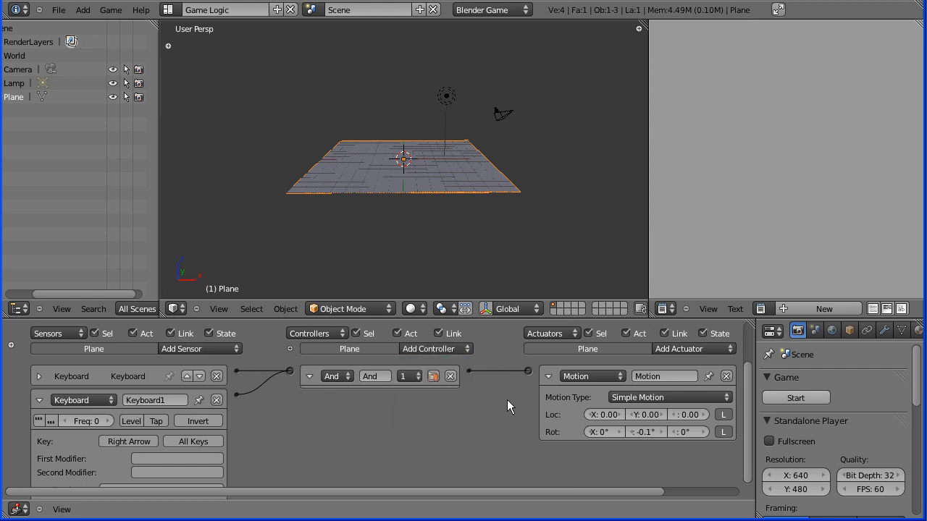
pyautogui.moveTo(231, 399)
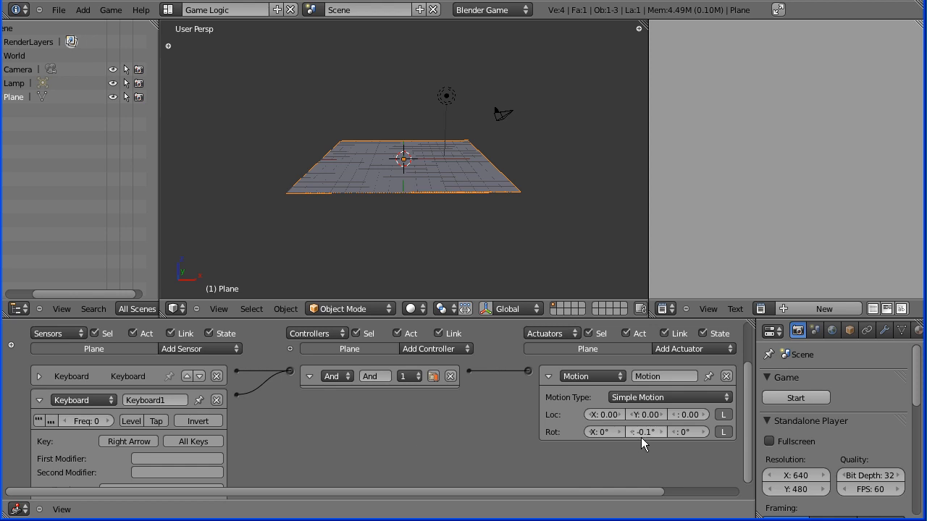
pyautogui.moveTo(644, 431)
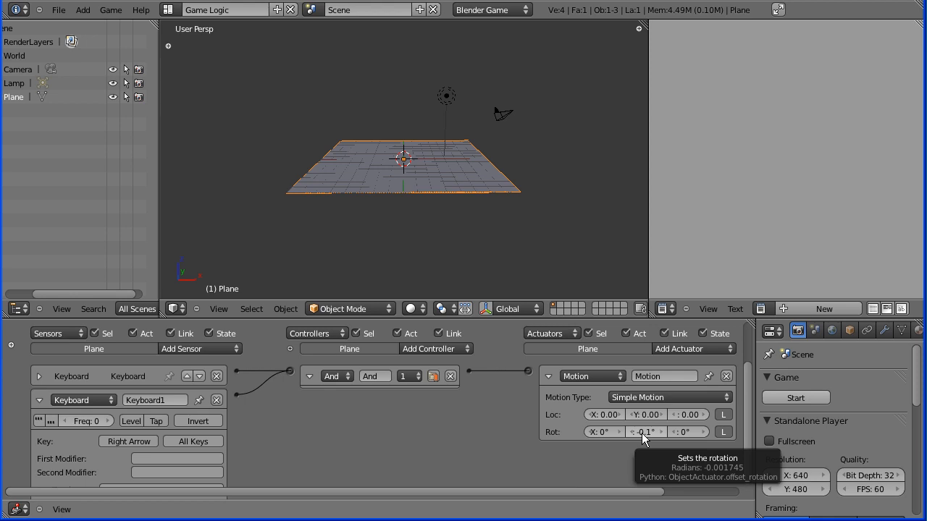
pyautogui.moveTo(216, 435)
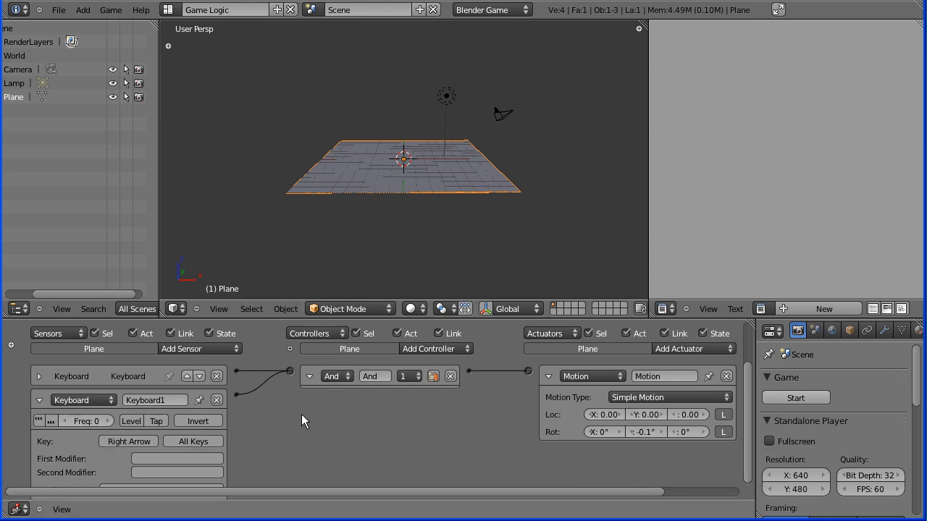
pyautogui.moveTo(351, 418)
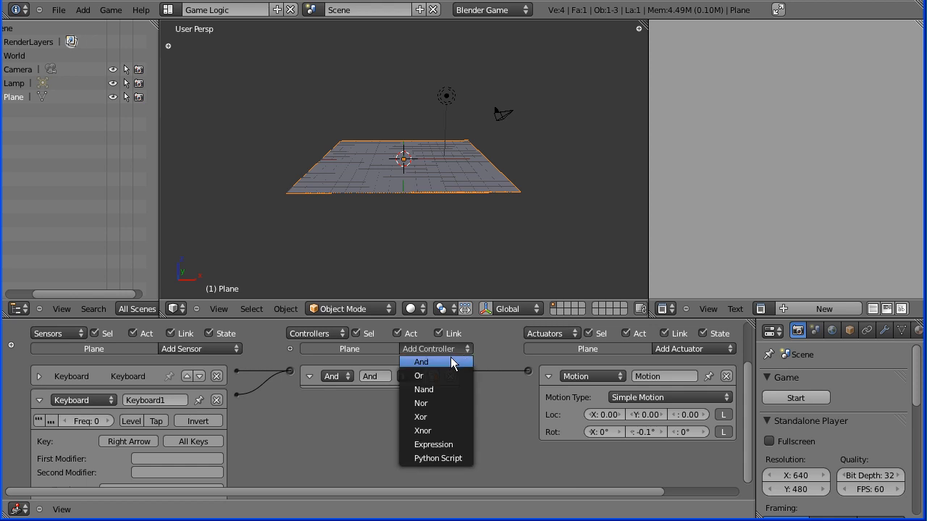
pyautogui.click(420, 362)
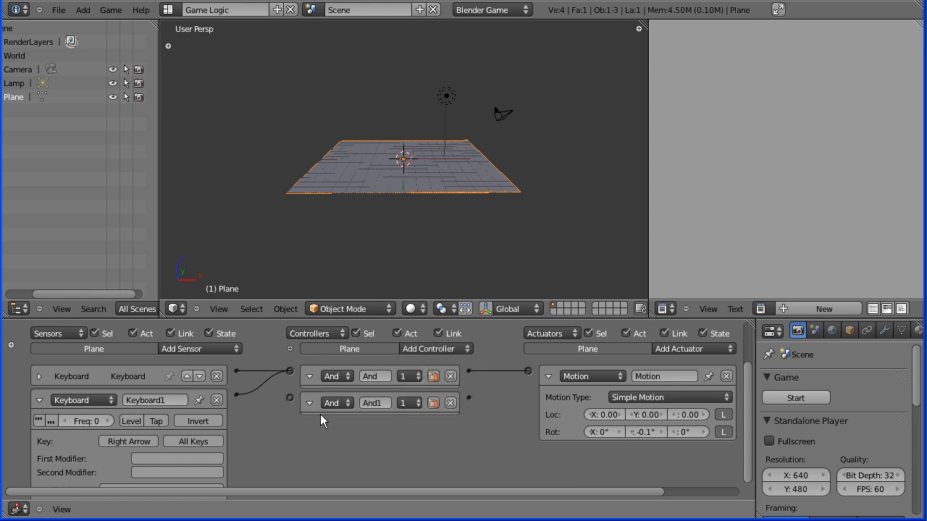
pyautogui.moveTo(314, 417)
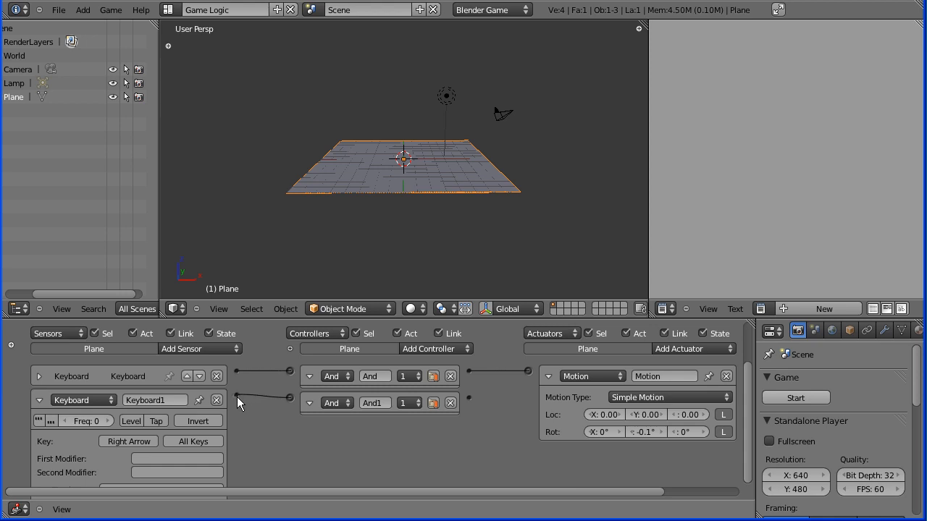
pyautogui.moveTo(519, 394)
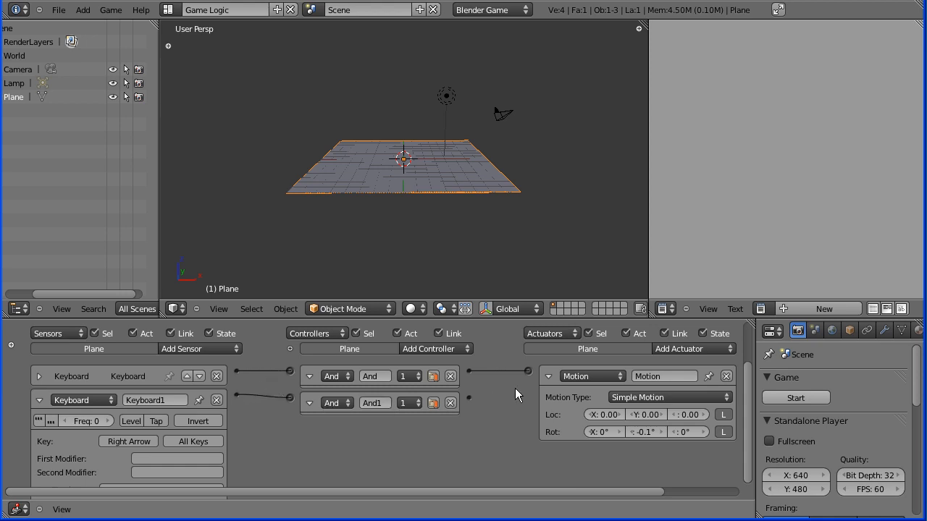
pyautogui.moveTo(475, 406)
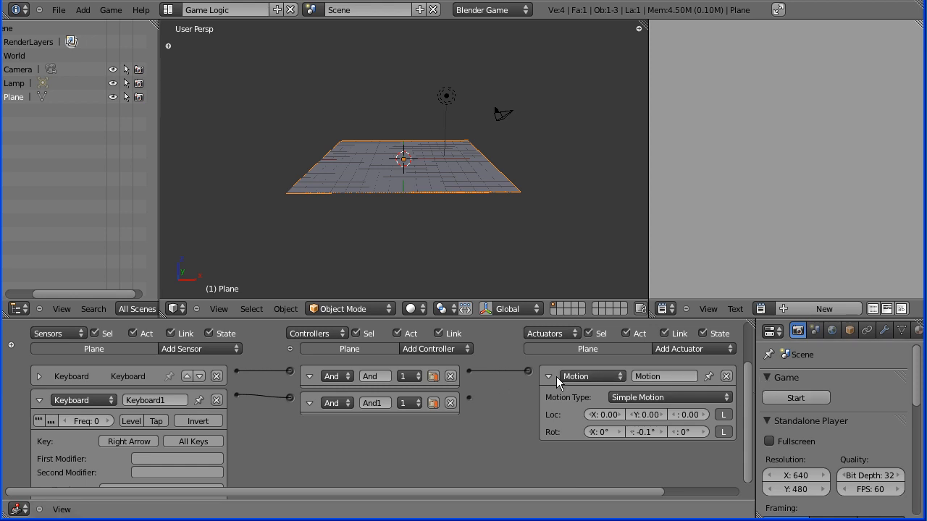
# Add a second Motion actuator rotating 0.1° on Y, wired to the And1 controller
pyautogui.click(549, 377)
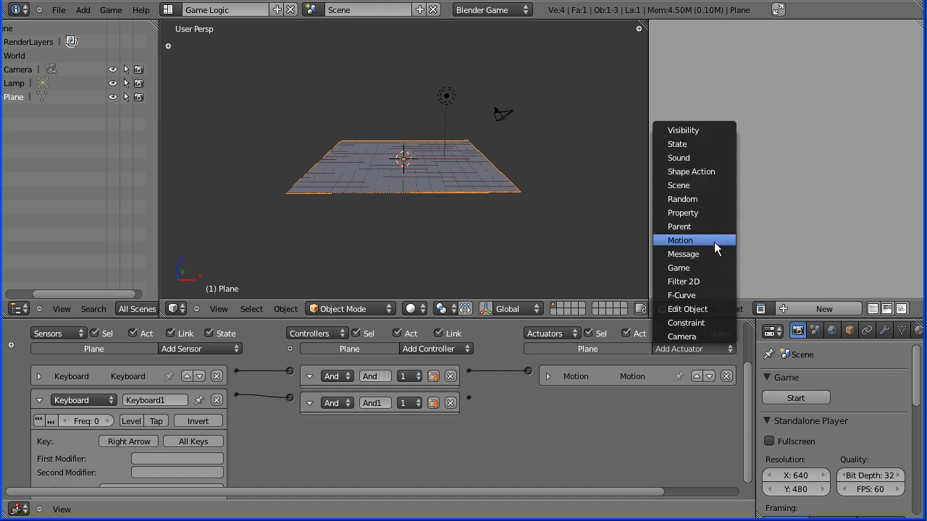
pyautogui.click(679, 240)
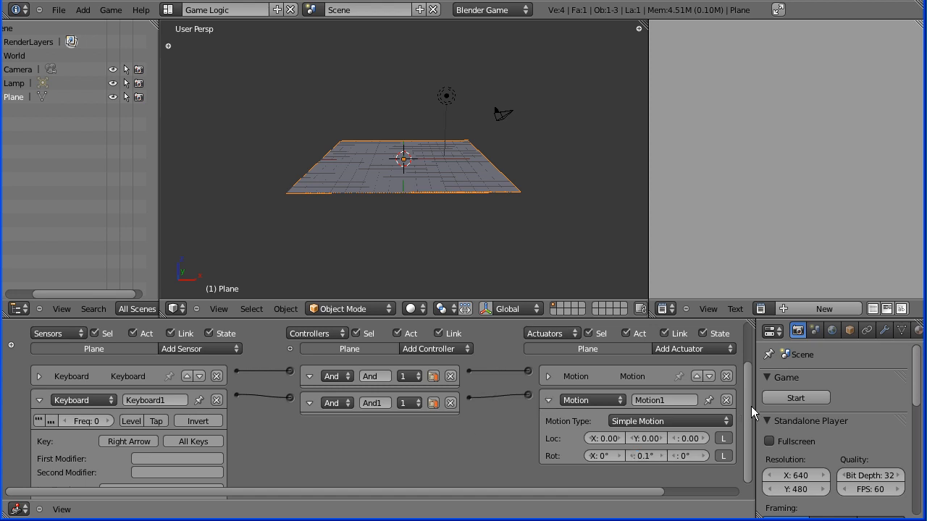
pyautogui.click(796, 397)
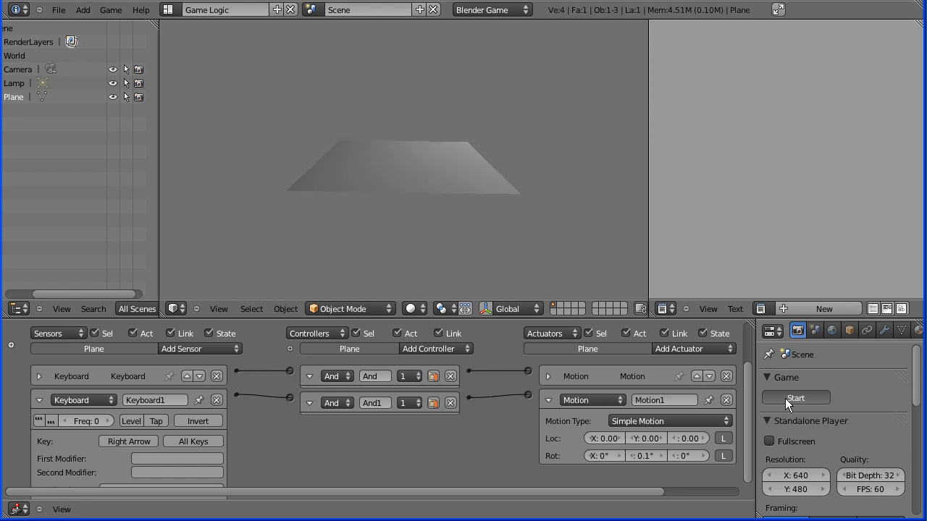
pyautogui.moveTo(316, 252)
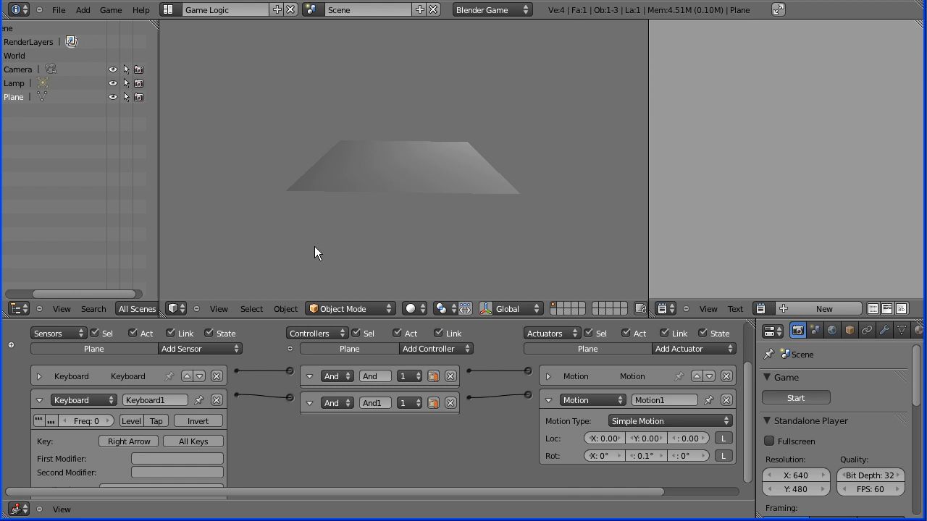
# Add a third Keyboard sensor set to Up Arrow and a third And controller
pyautogui.click(402, 167)
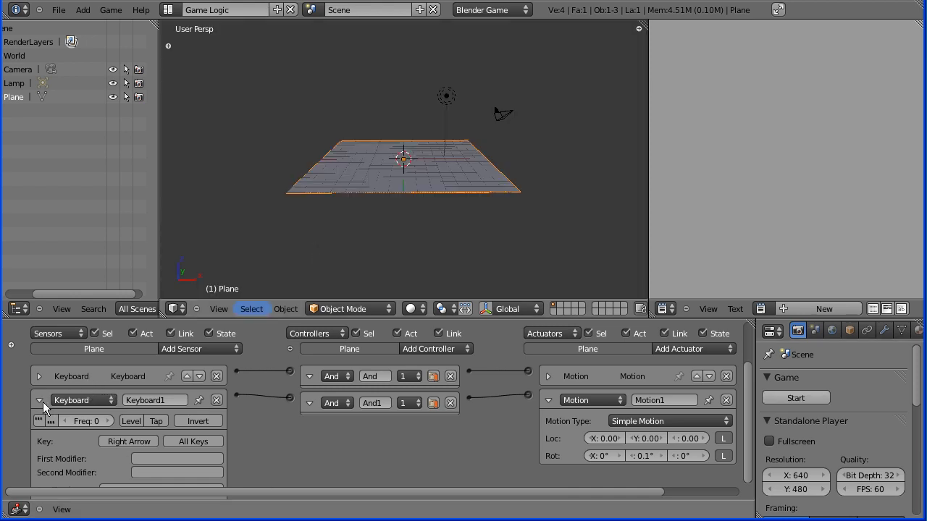
pyautogui.click(40, 400)
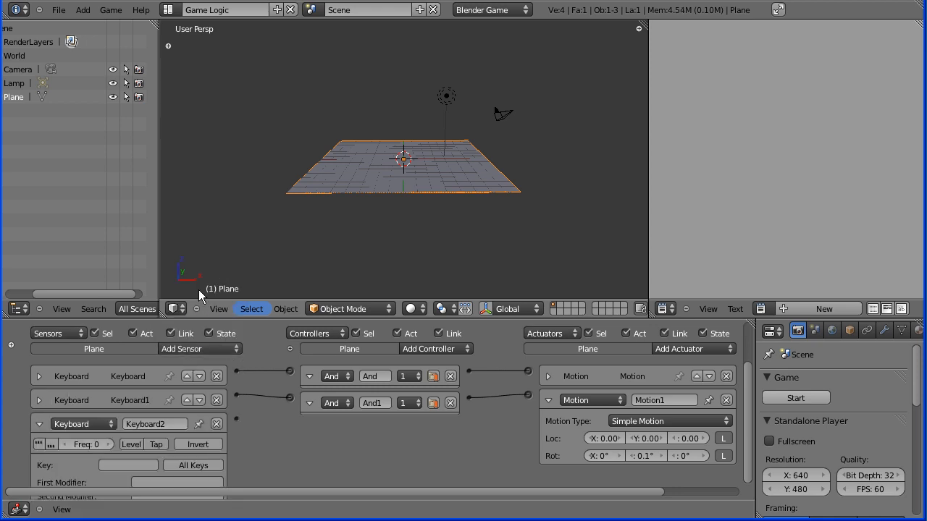
pyautogui.click(128, 465)
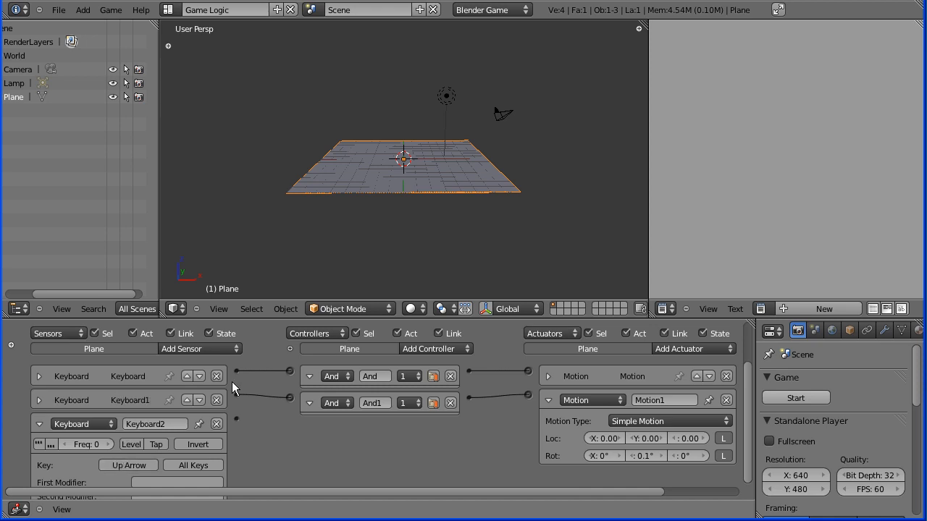
pyautogui.click(430, 347)
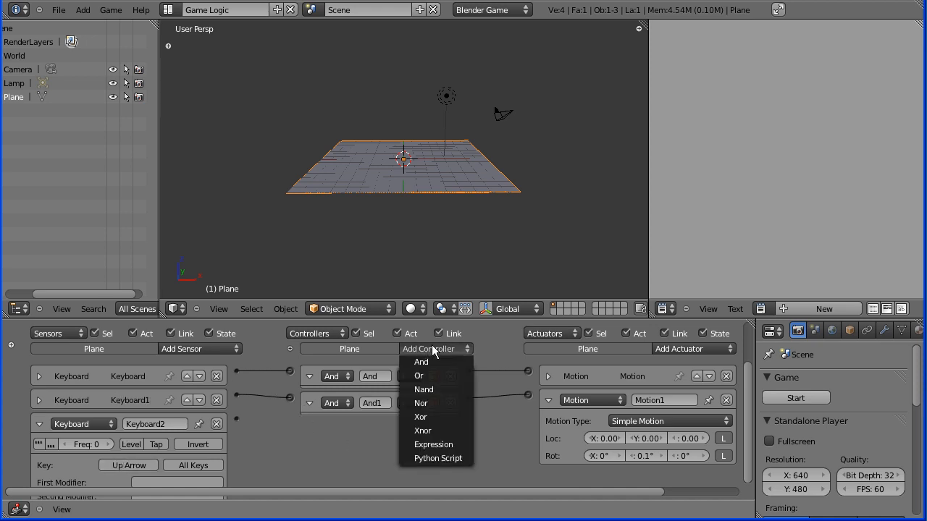
pyautogui.click(420, 362)
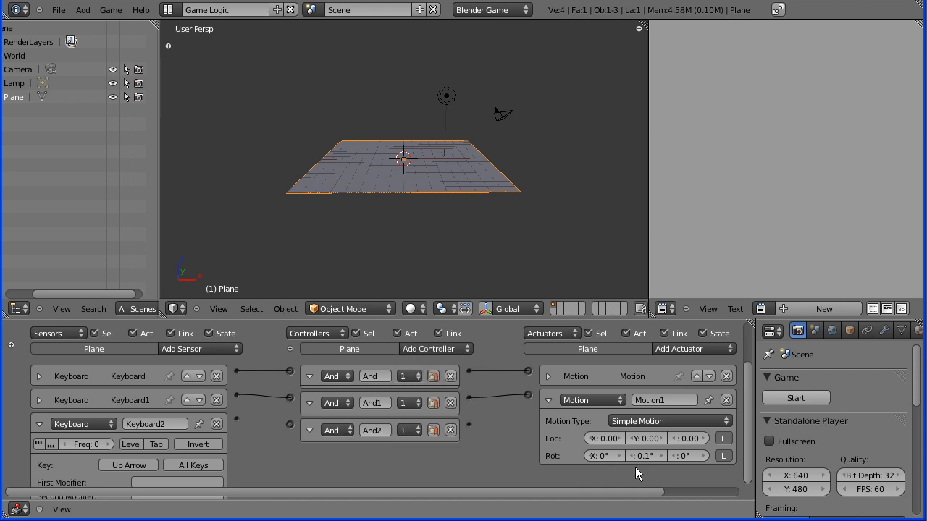
pyautogui.moveTo(594, 412)
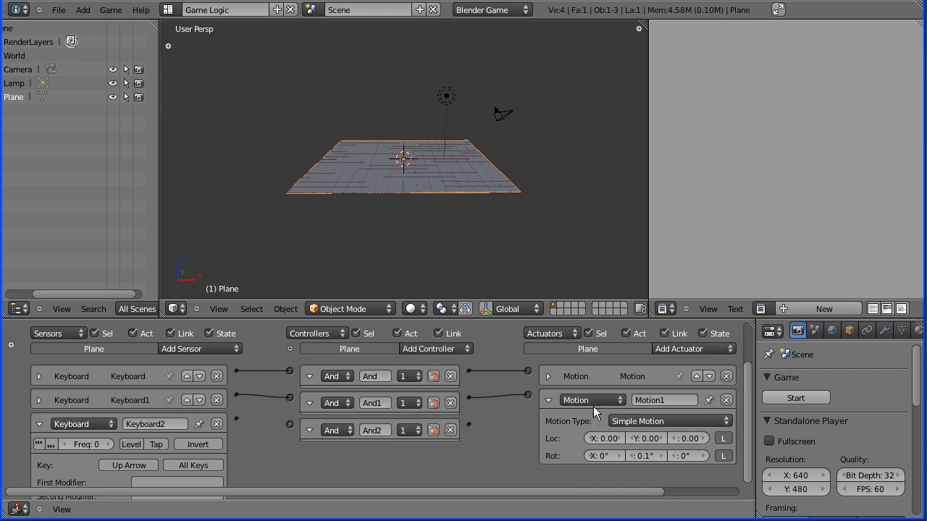
# Add a Motion actuator, Motion2, with Rot X set to -0.1° for the And2 controller
pyautogui.click(549, 400)
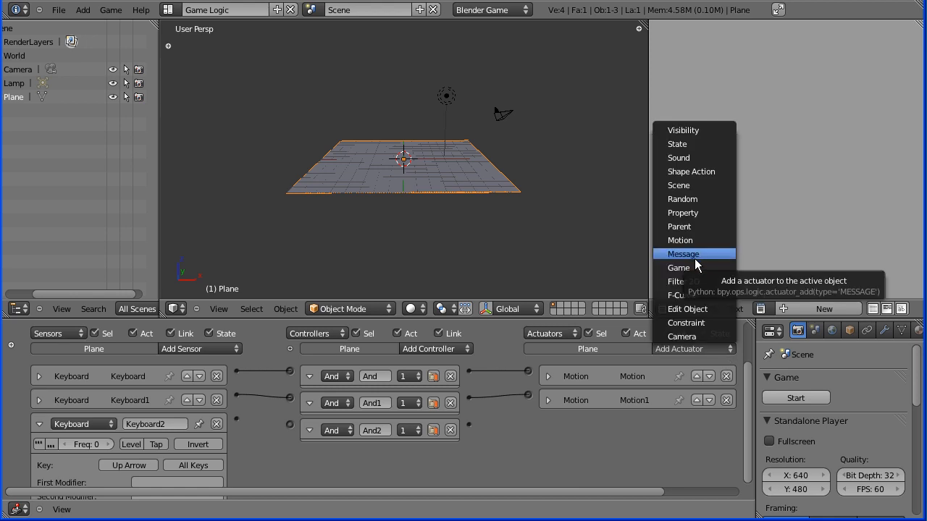
pyautogui.click(681, 240)
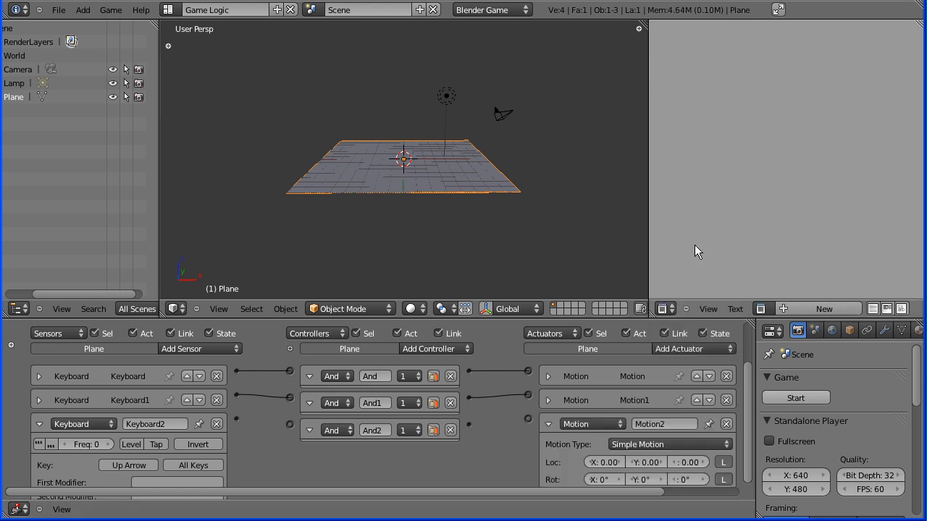
pyautogui.moveTo(672, 417)
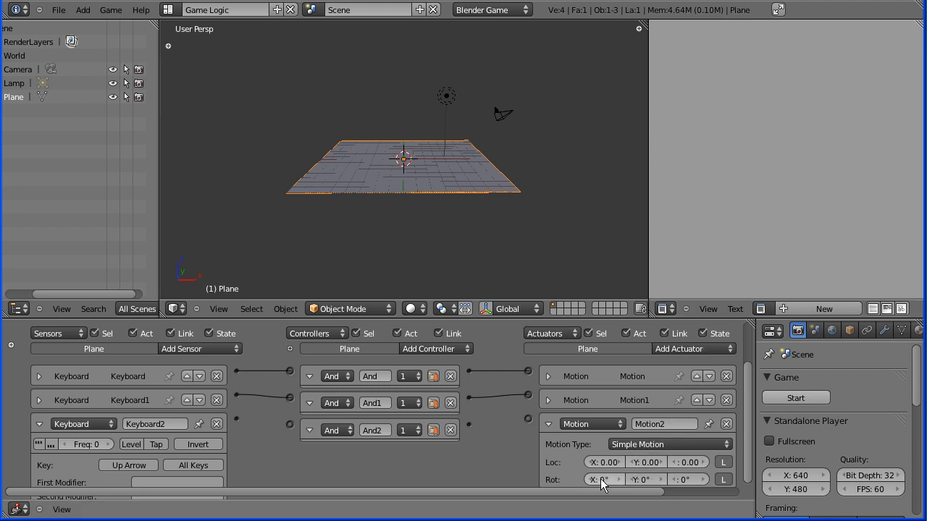
pyautogui.click(605, 480)
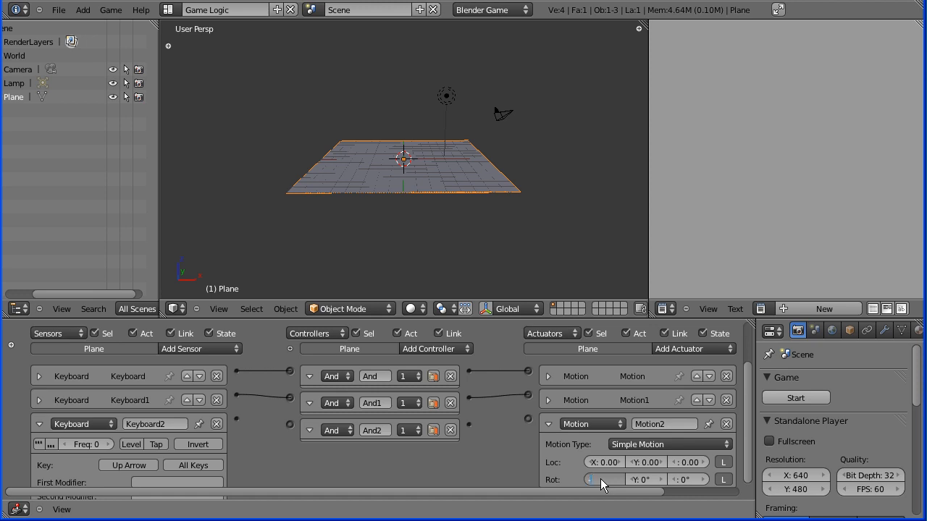
pyautogui.click(605, 480)
pyautogui.write('-0.1')
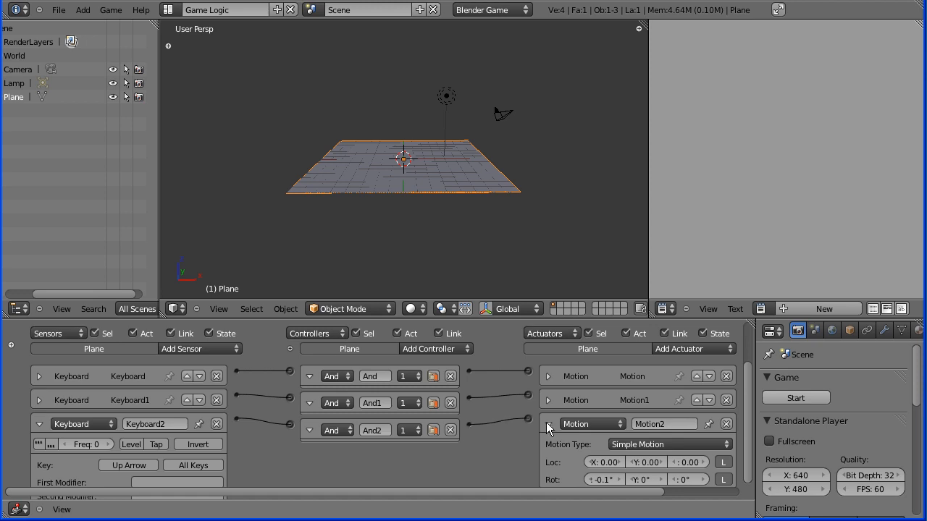
# Add a fourth Keyboard sensor, Keyboard3, to the plane for the Down Arrow key
pyautogui.click(40, 423)
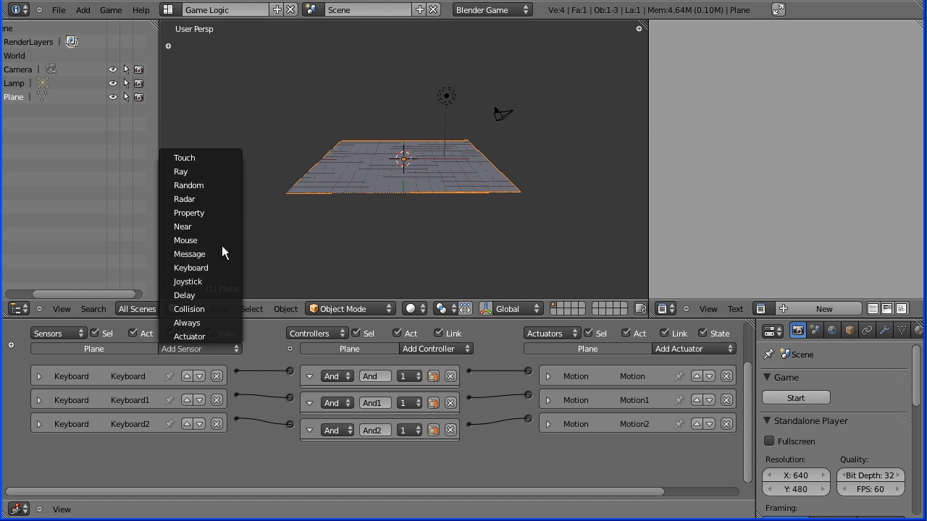
pyautogui.click(191, 268)
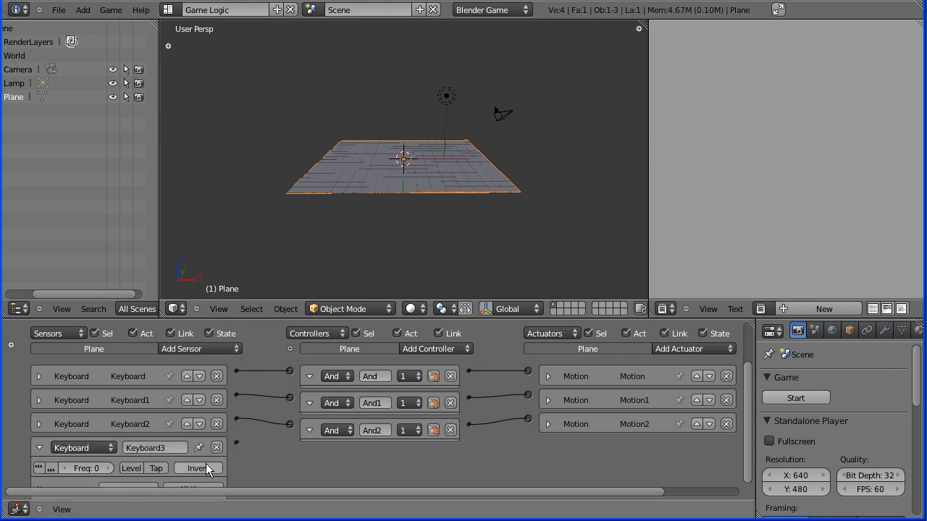
pyautogui.moveTo(742, 432)
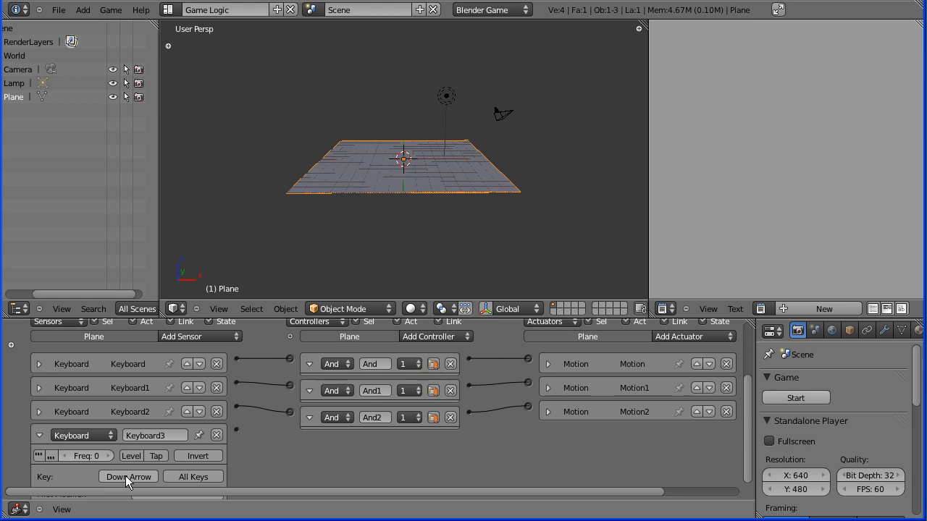
pyautogui.moveTo(428, 355)
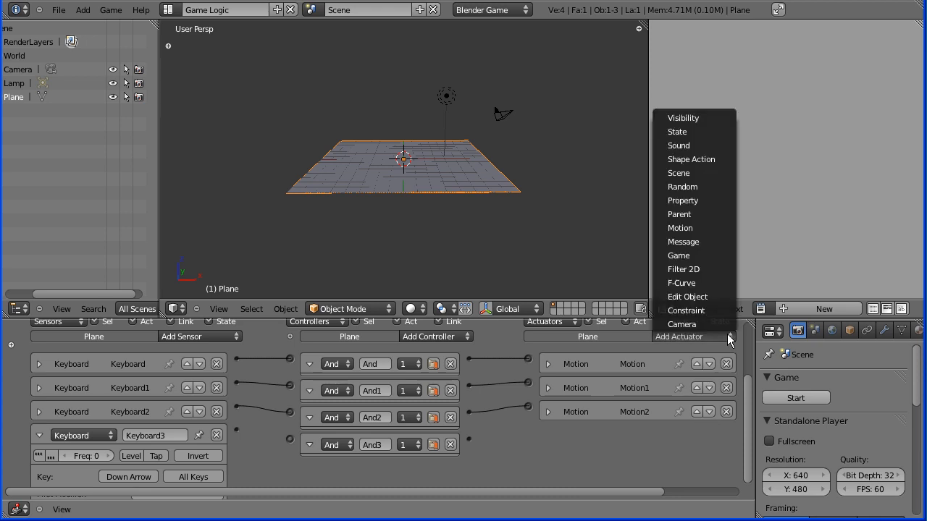
pyautogui.moveTo(694, 229)
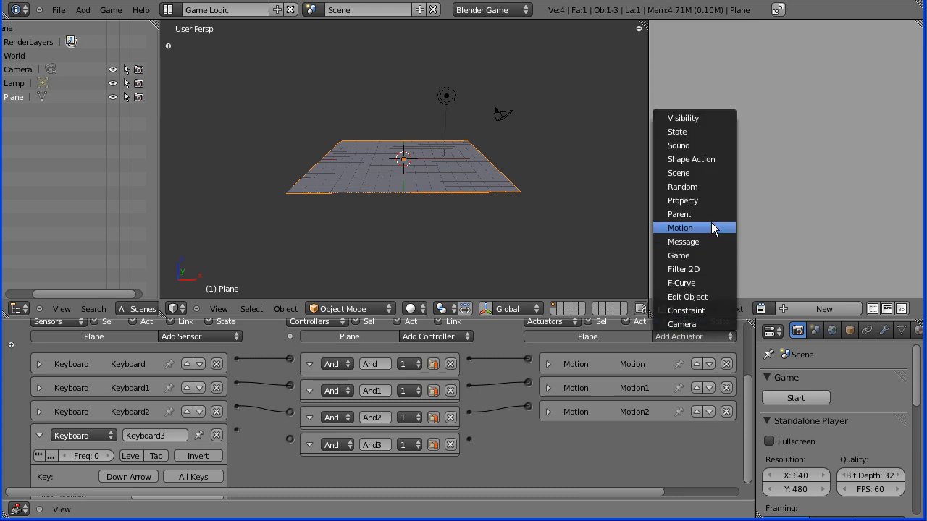
pyautogui.moveTo(695, 214)
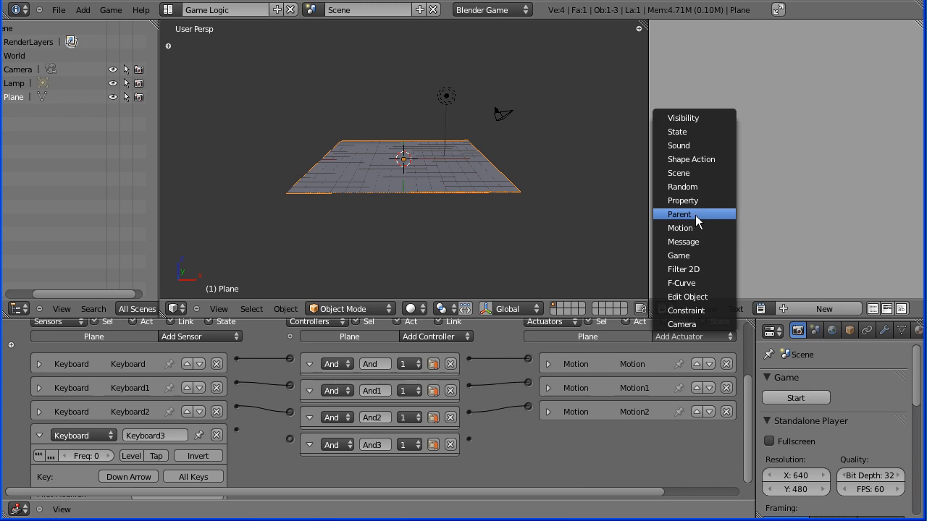
# Add a fourth Motion actuator, Motion3, to rotate the plane 0.1° around X
pyautogui.click(681, 227)
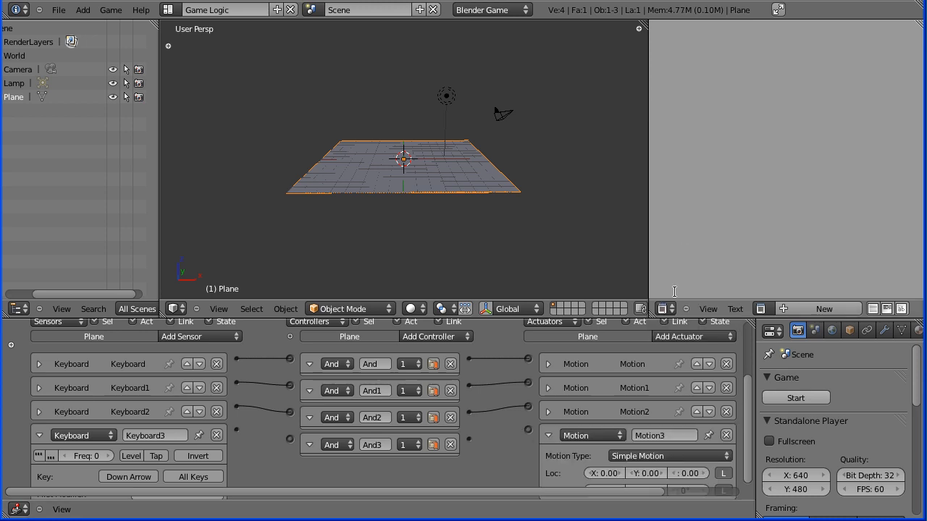
pyautogui.scroll(-3)
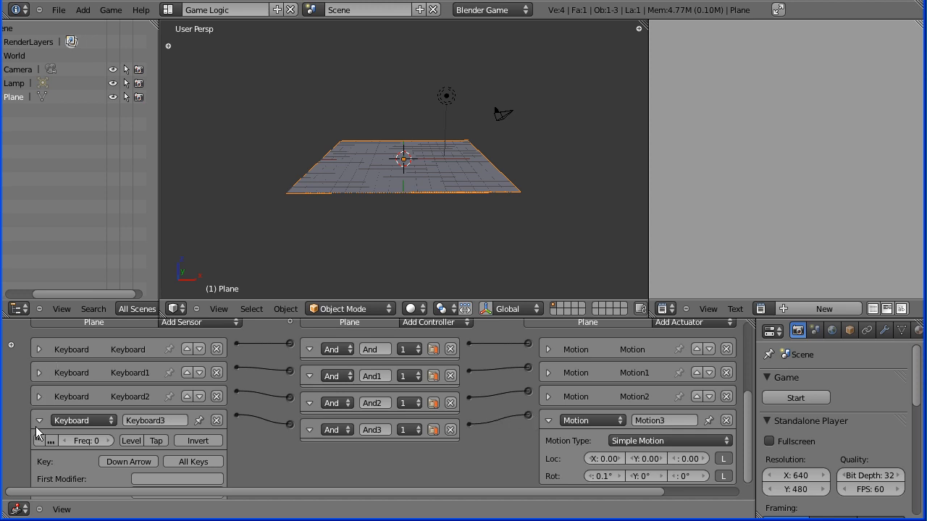
pyautogui.click(40, 420)
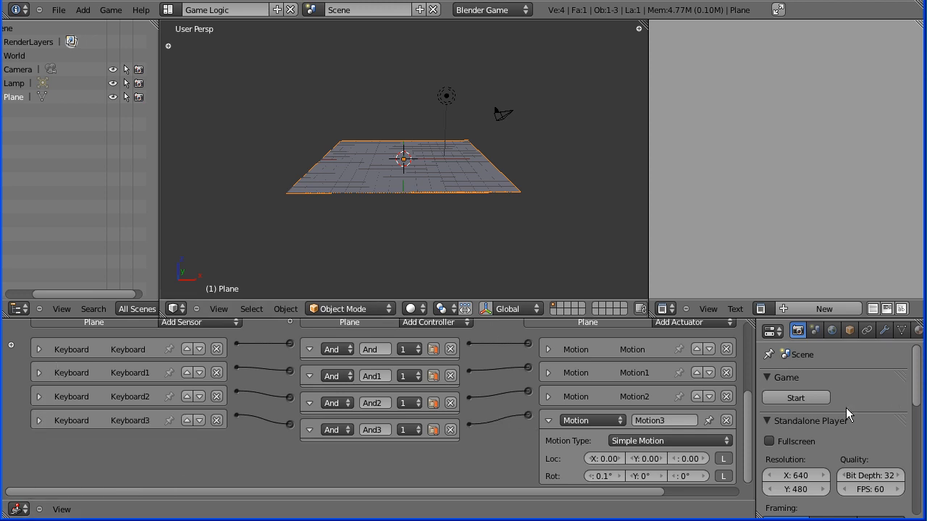
pyautogui.click(549, 420)
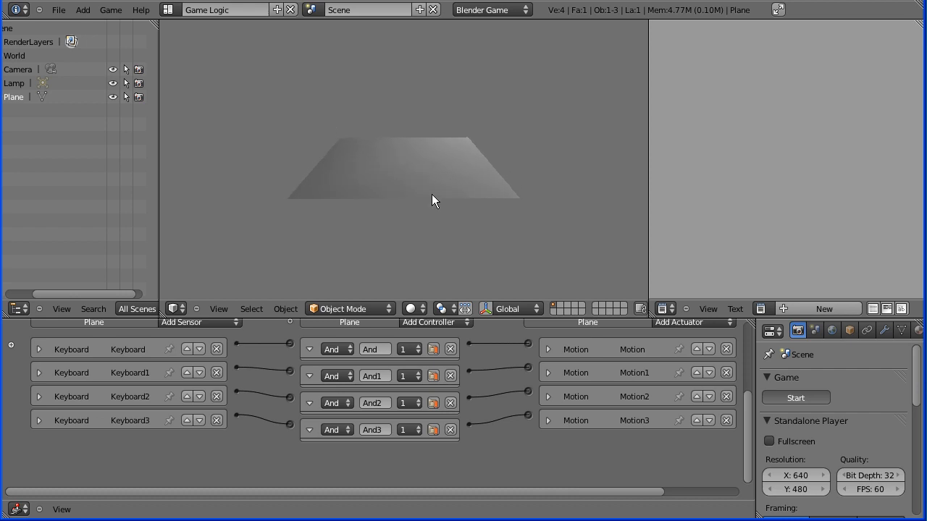
pyautogui.moveTo(191, 156)
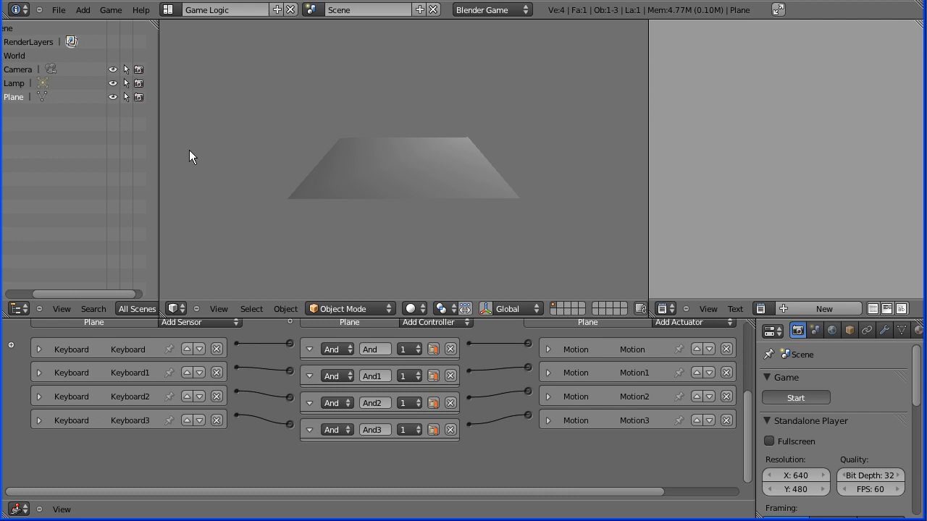
pyautogui.moveTo(307, 180)
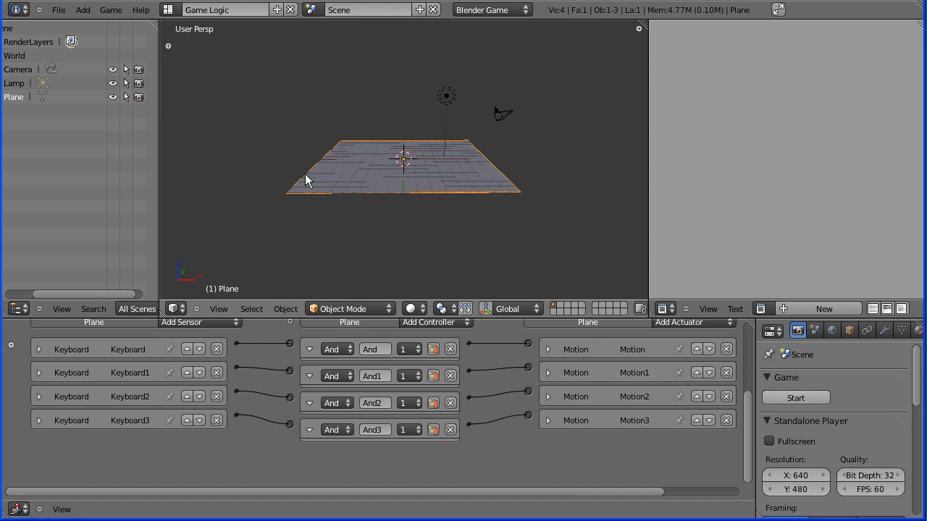
pyautogui.moveTo(436, 210)
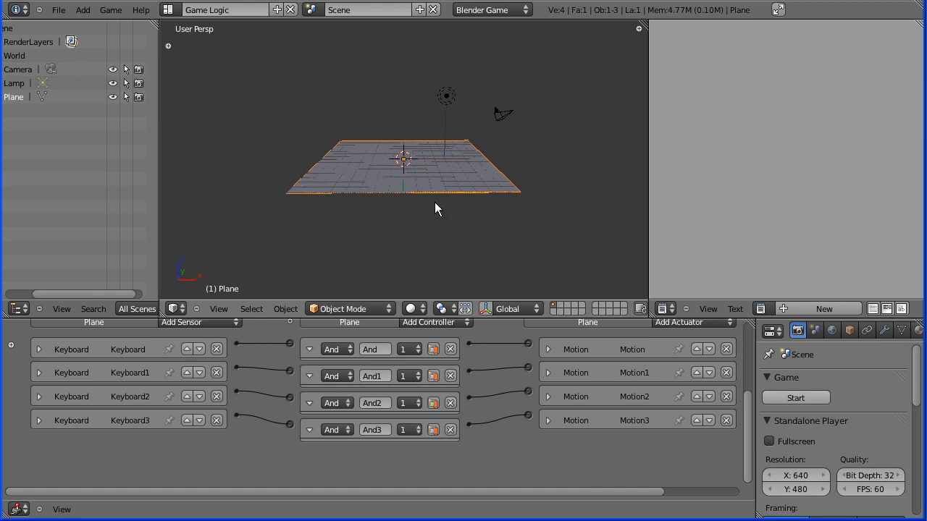
pyautogui.moveTo(376, 180)
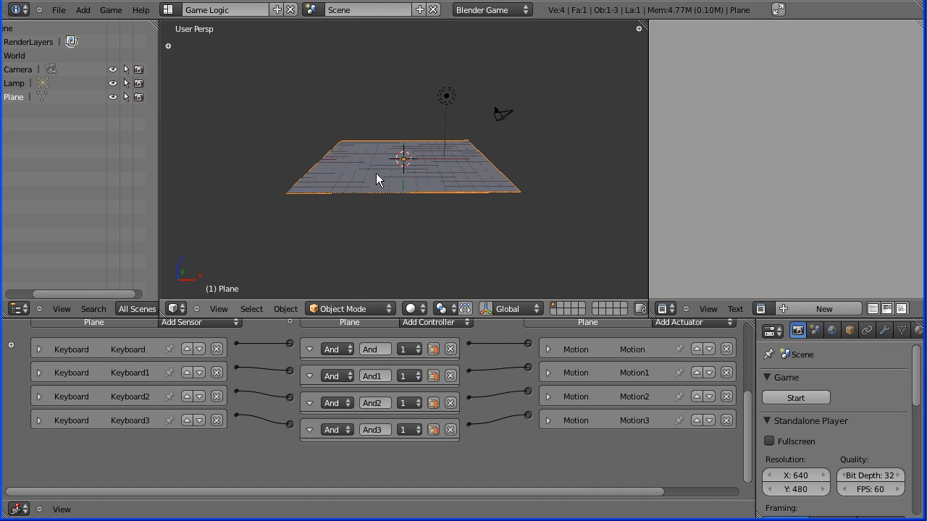
pyautogui.moveTo(406, 165)
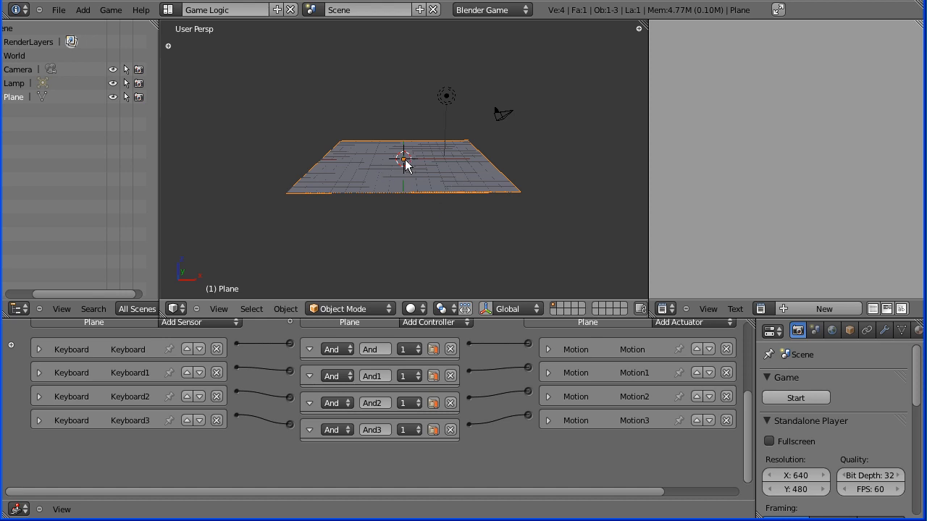
pyautogui.moveTo(253, 118)
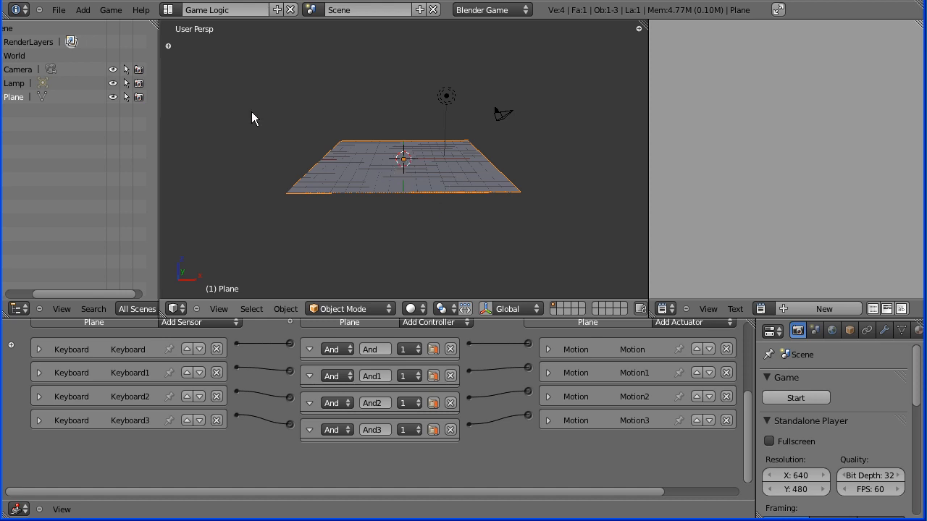
pyautogui.moveTo(83, 9)
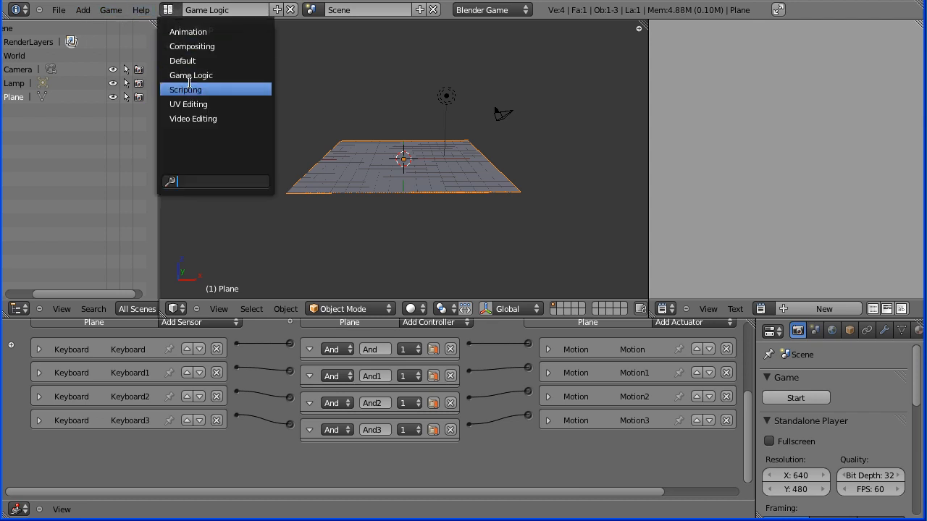
# In the Default layout, add a UV sphere and place it at location 0, 0, 0
pyautogui.click(183, 60)
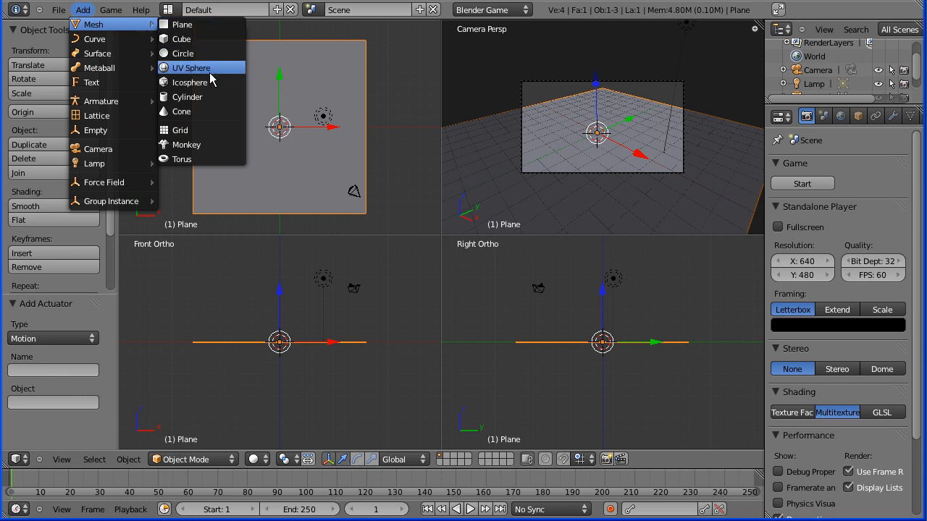
pyautogui.click(191, 68)
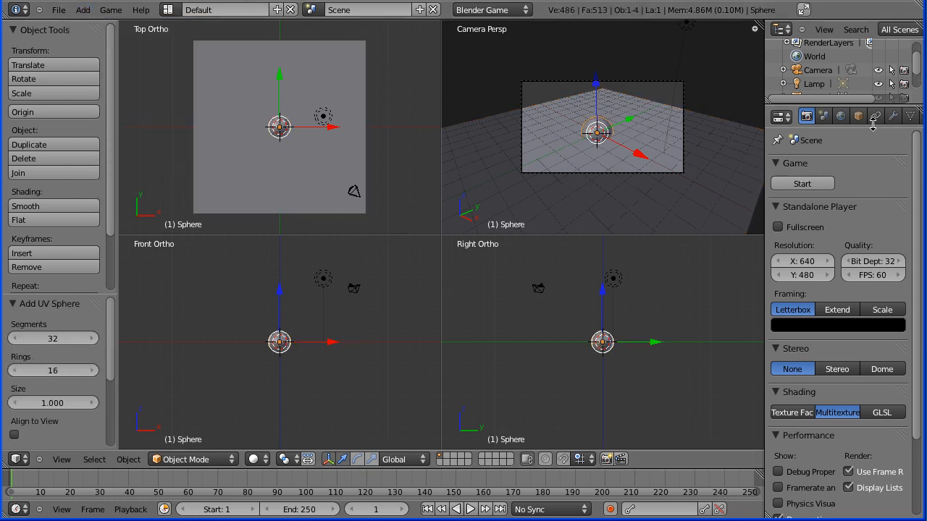
pyautogui.click(858, 115)
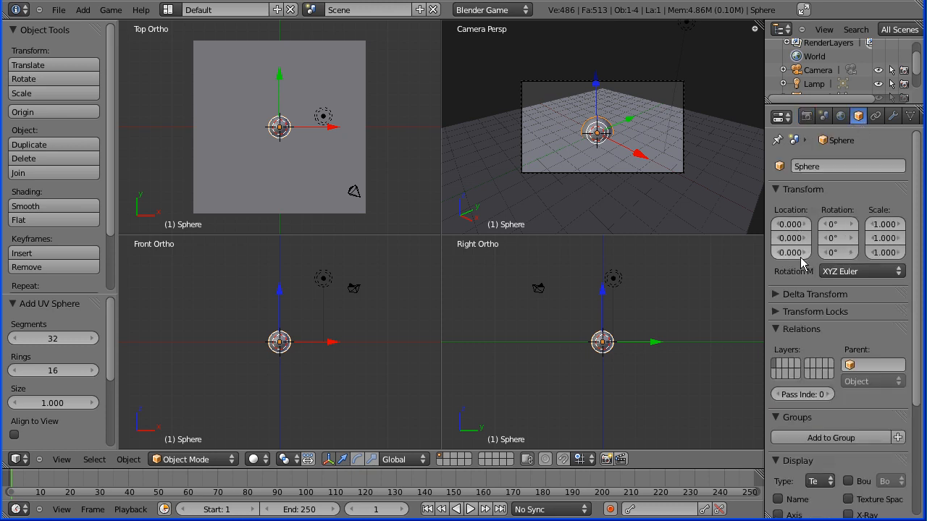
pyautogui.click(791, 252)
pyautogui.write('1.000')
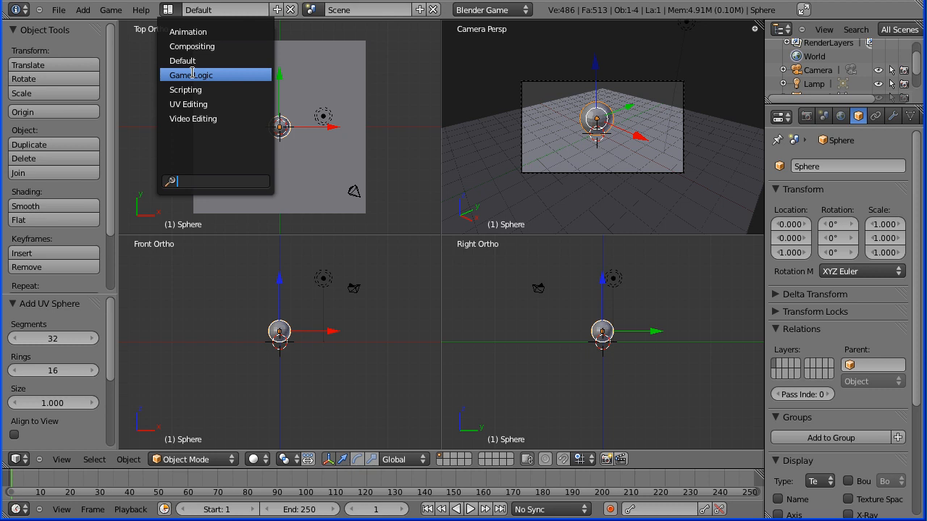
# Return to the Game Logic layout, widen the properties area and show the sphere's Physics settings
pyautogui.click(191, 76)
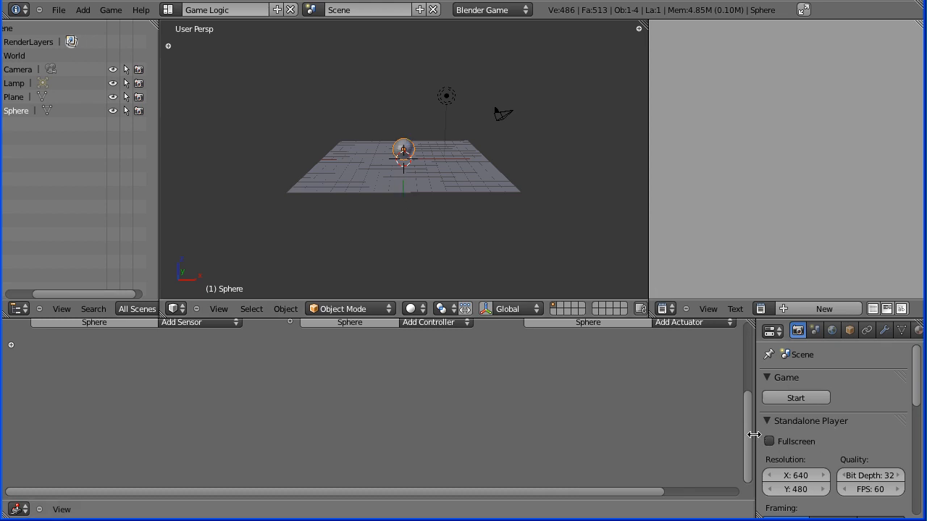
pyautogui.moveTo(756, 434); pyautogui.dragTo(681, 420)
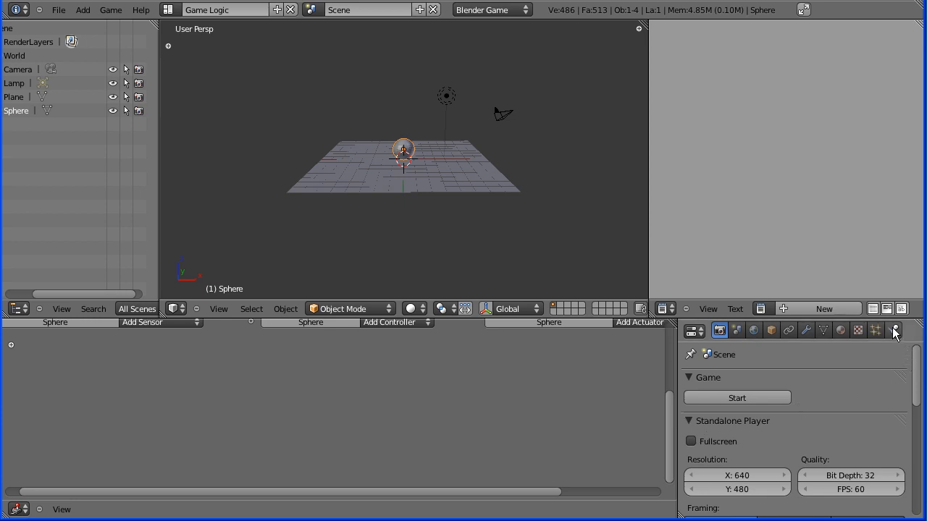
pyautogui.click(892, 330)
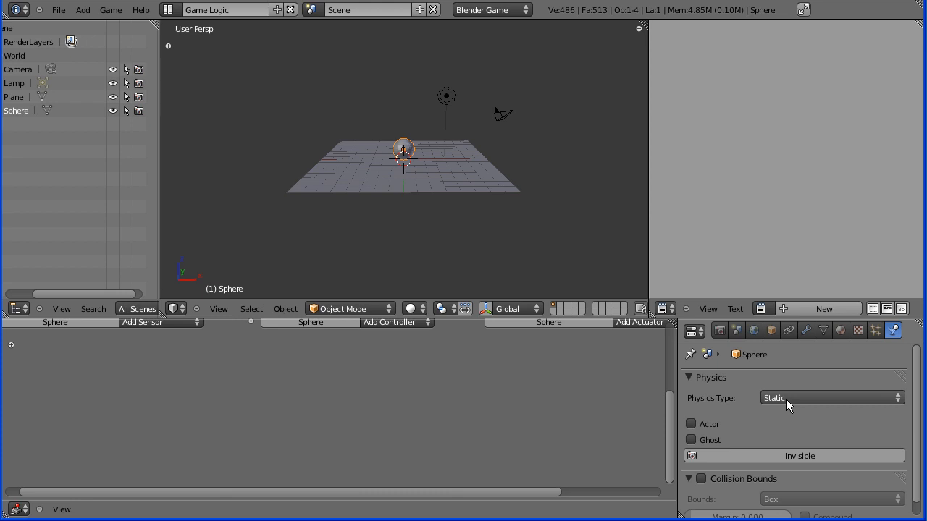
pyautogui.moveTo(730, 400)
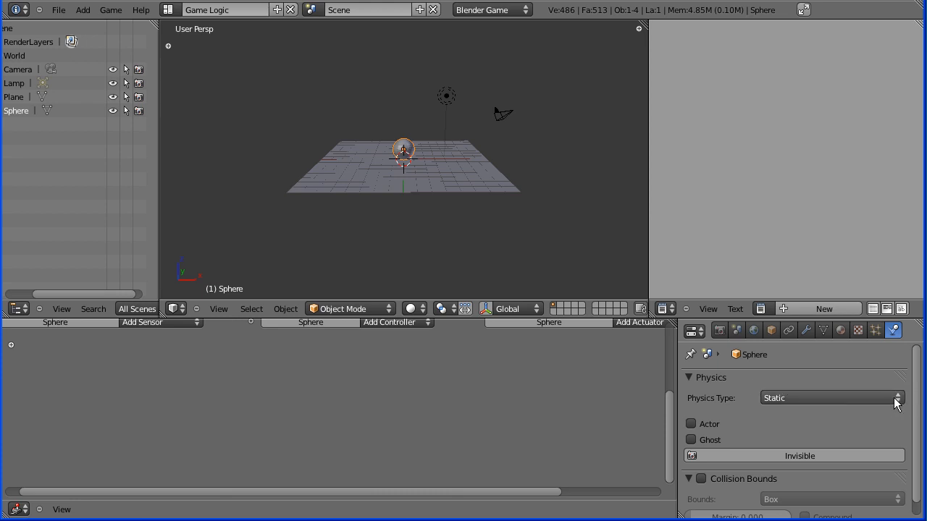
# Change the sphere's physics type from Static to Rigid Body
pyautogui.click(831, 396)
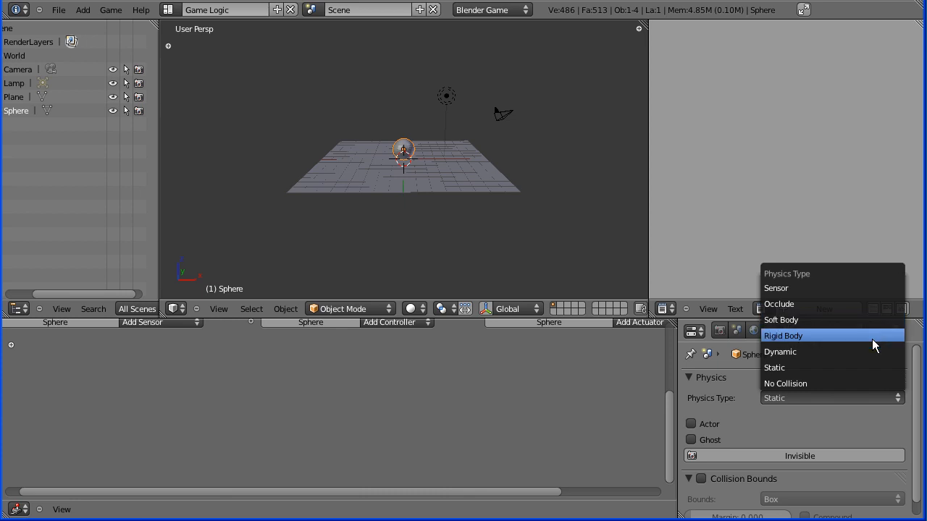
pyautogui.click(783, 336)
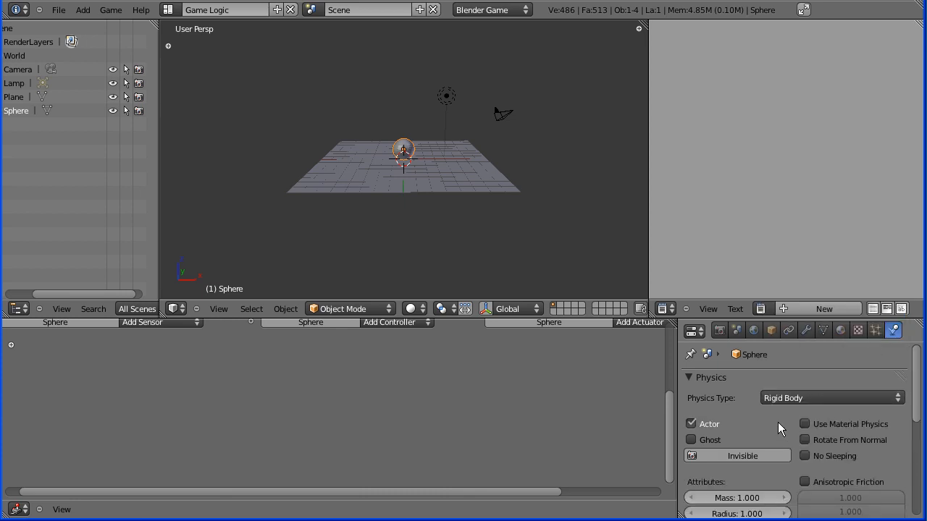
pyautogui.moveTo(823, 384)
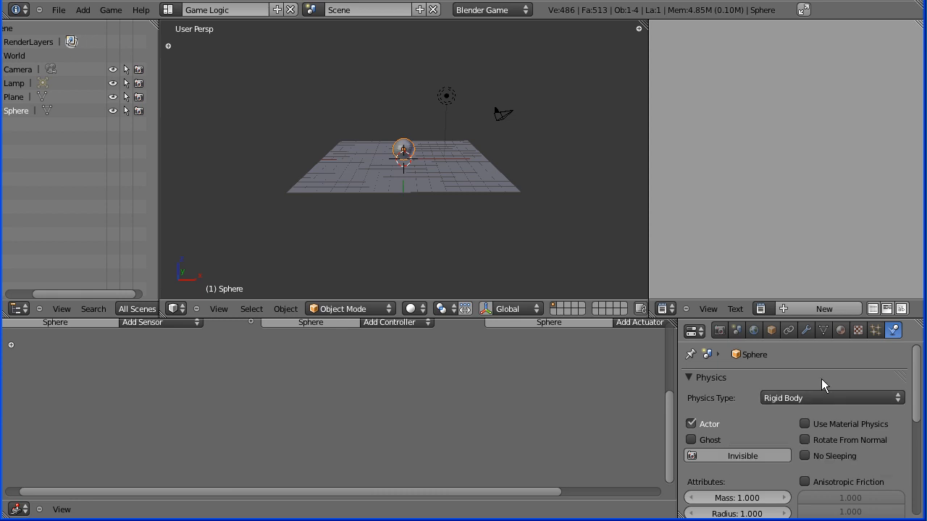
pyautogui.moveTo(750, 385)
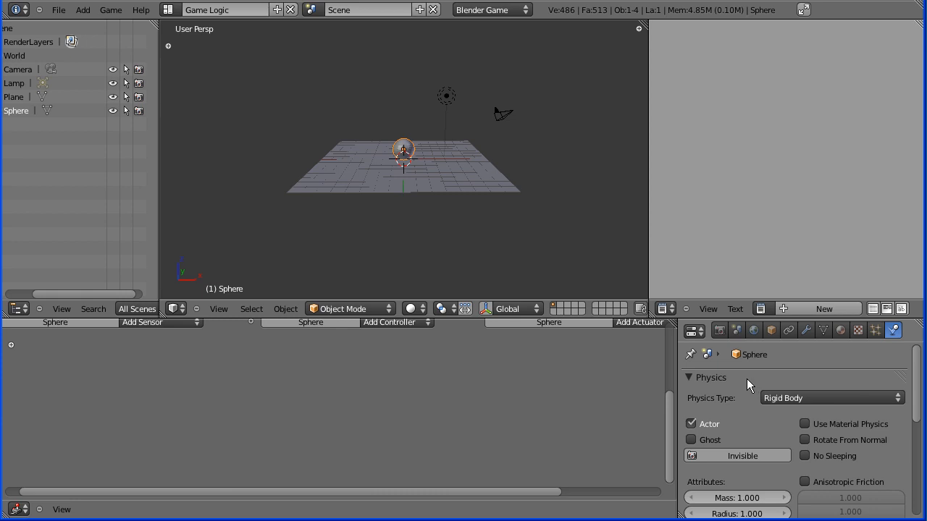
pyautogui.moveTo(738, 388)
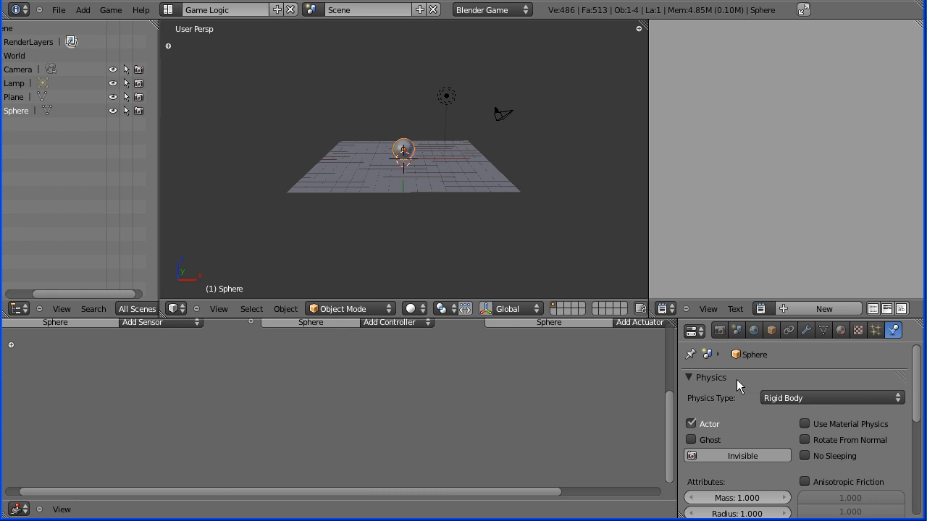
pyautogui.moveTo(741, 391)
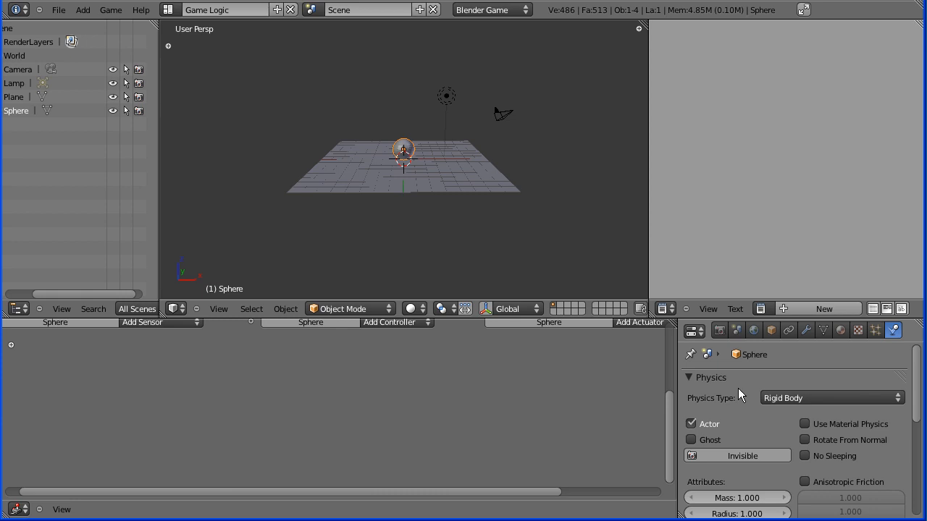
pyautogui.moveTo(775, 406)
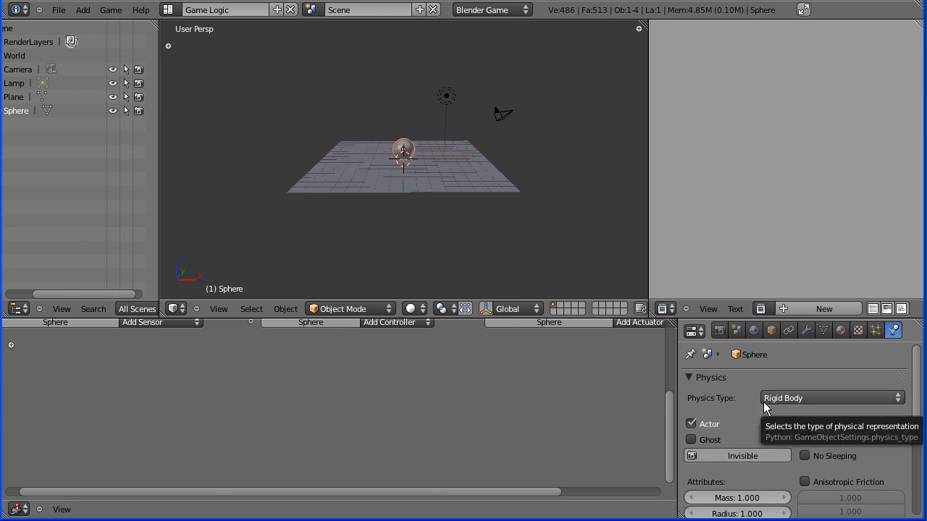
pyautogui.moveTo(695, 394)
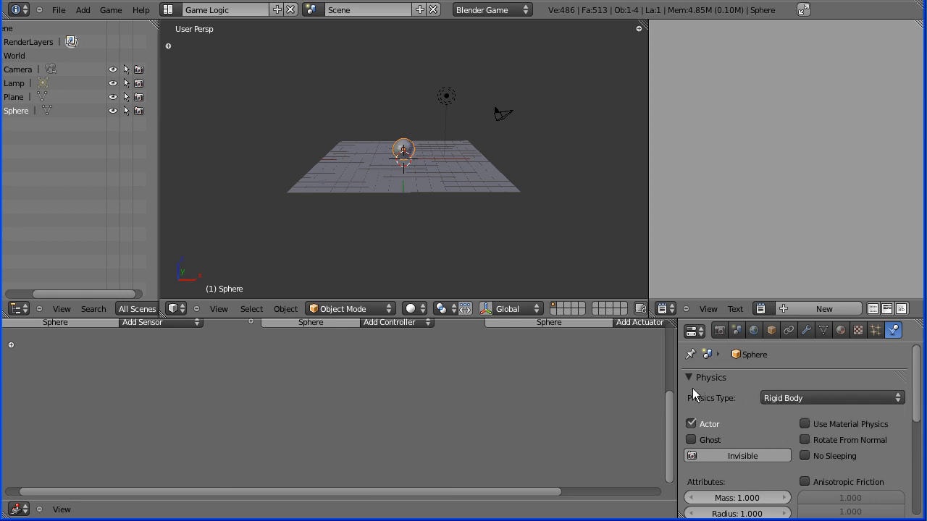
pyautogui.moveTo(769, 390)
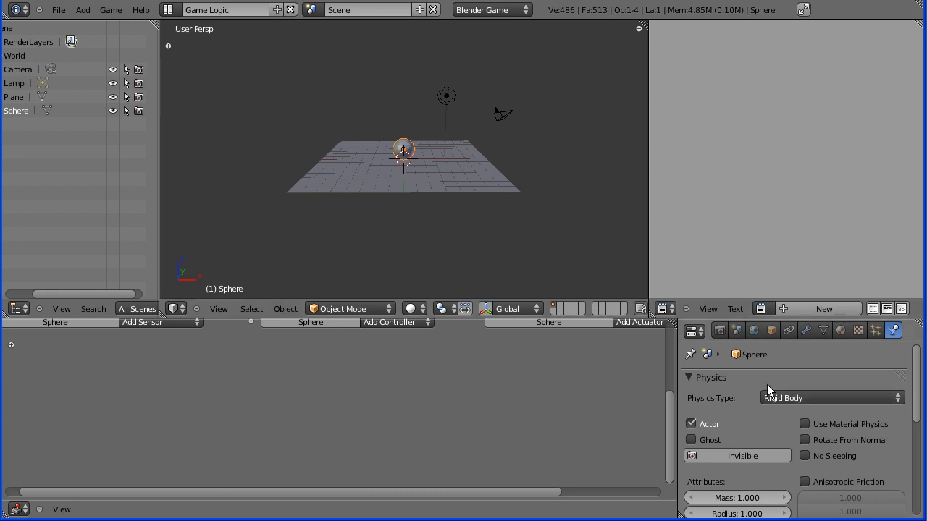
pyautogui.moveTo(741, 382)
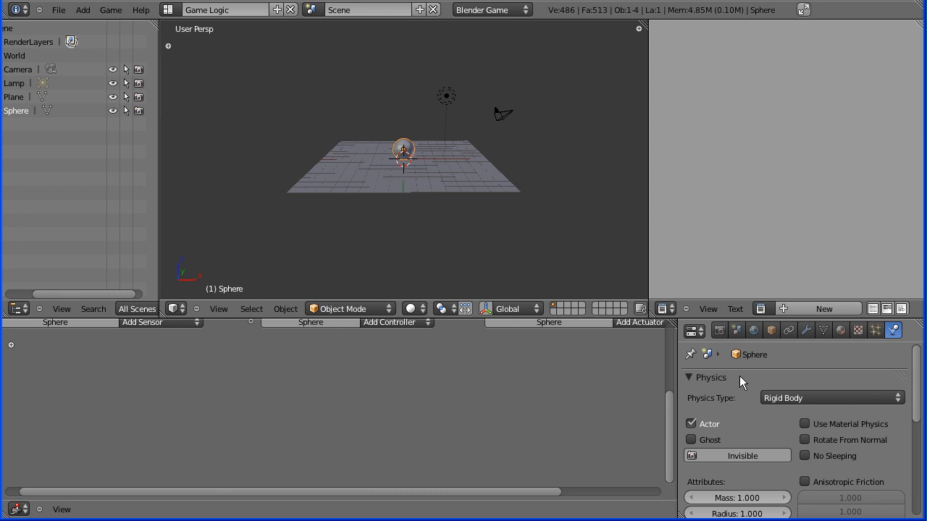
pyautogui.moveTo(672, 407)
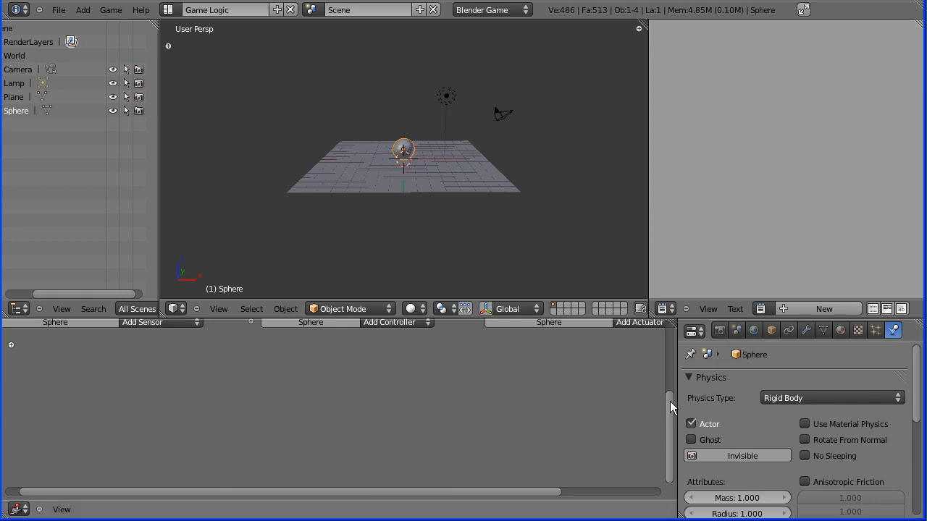
pyautogui.moveTo(718, 330)
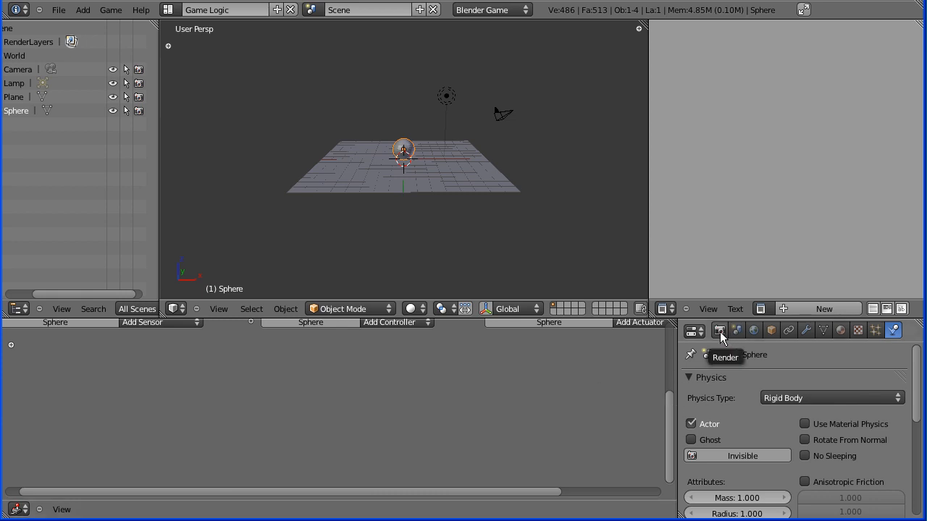
# Run the game from the Render settings to test the sphere on the plane, then stop it
pyautogui.click(718, 330)
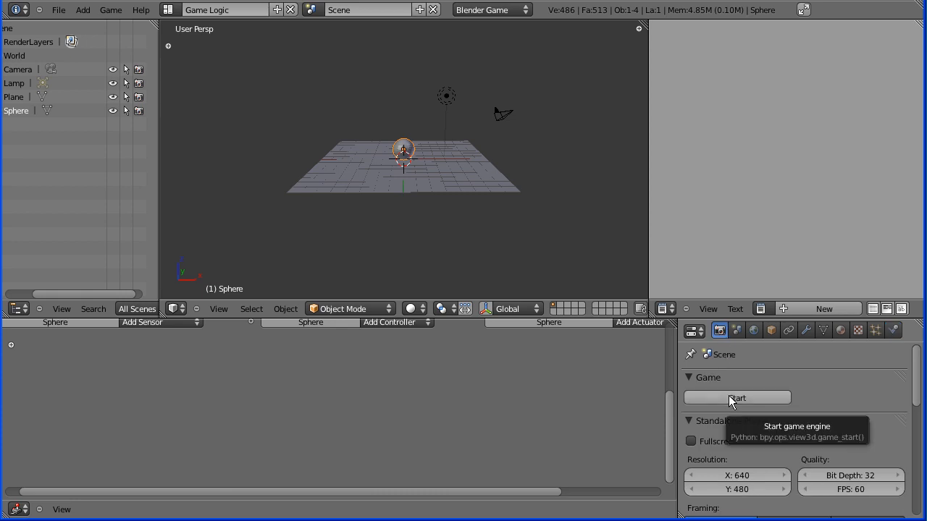
pyautogui.click(738, 397)
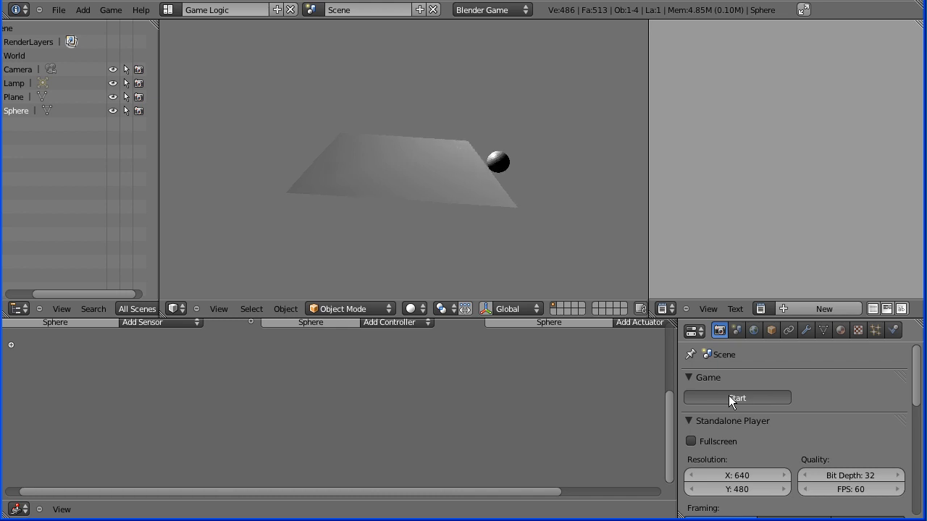
pyautogui.click(735, 399)
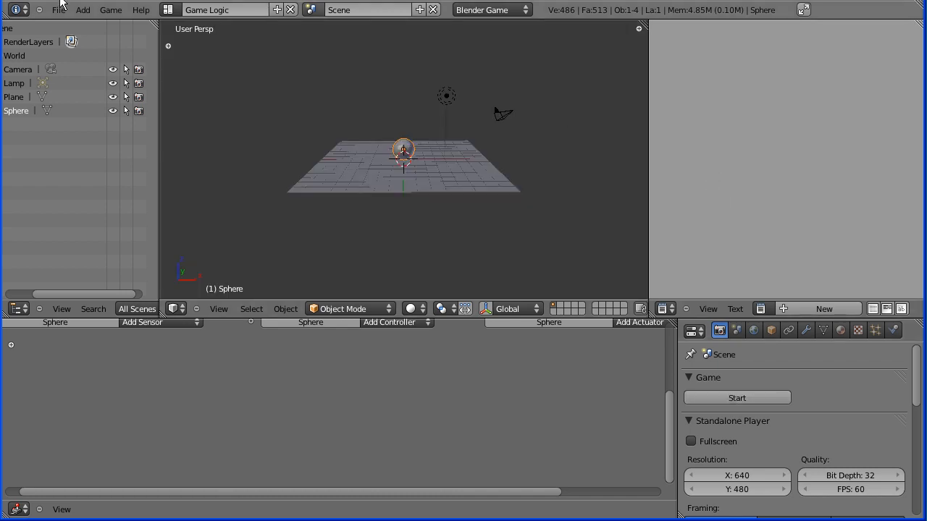
# Load the finished .blend with the green holed board and start its game
pyautogui.click(58, 9)
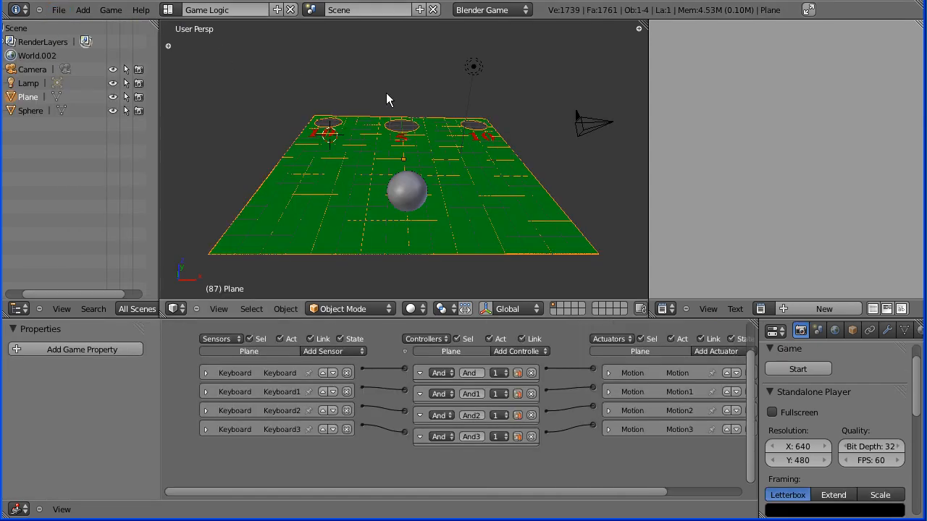
pyautogui.click(797, 369)
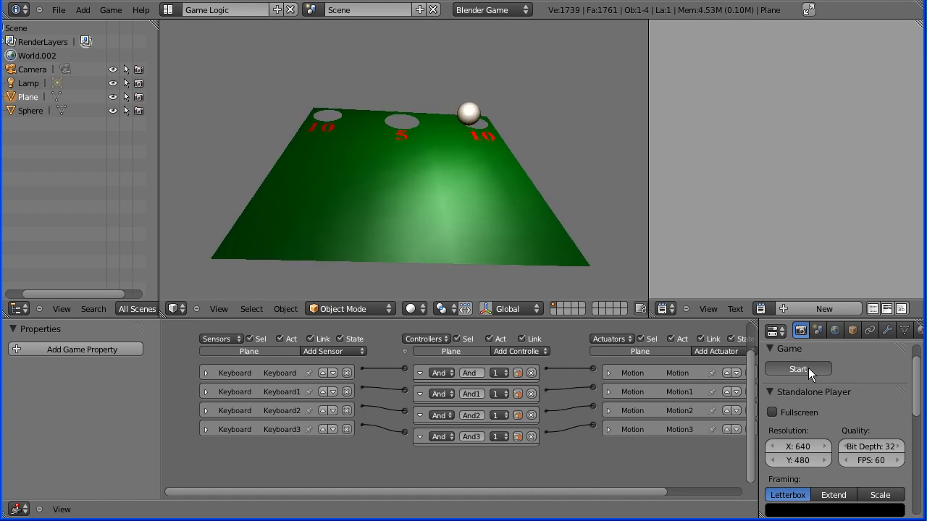
# Keep the finished game running as the ball rolls off into a hole
pyautogui.click(797, 369)
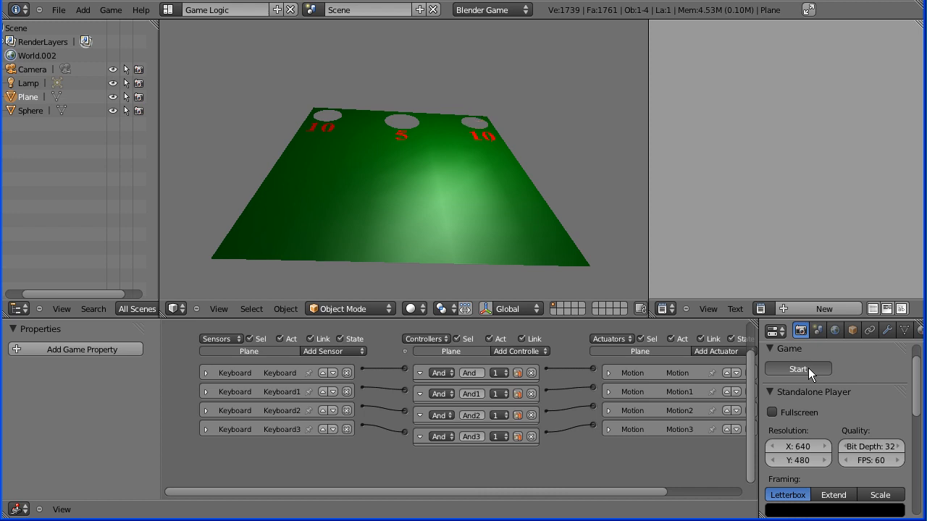
pyautogui.moveTo(680, 246)
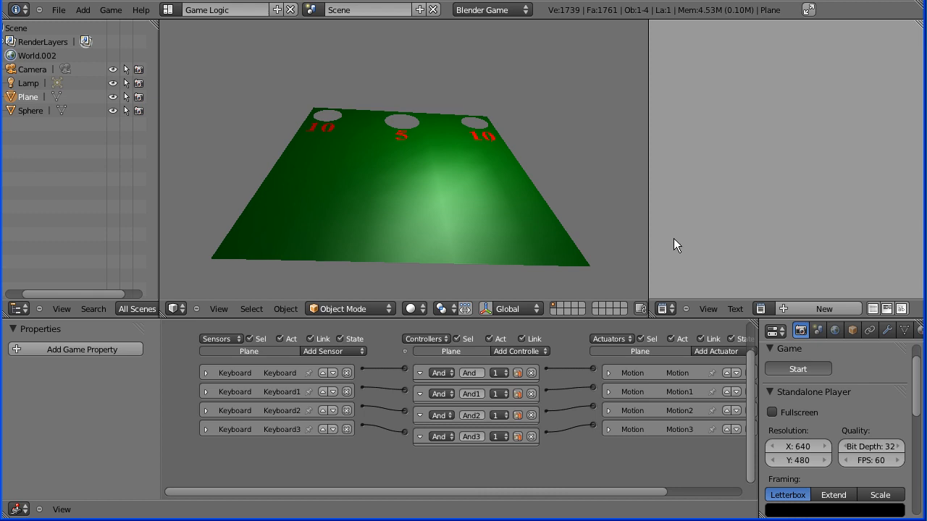
pyautogui.moveTo(582, 60)
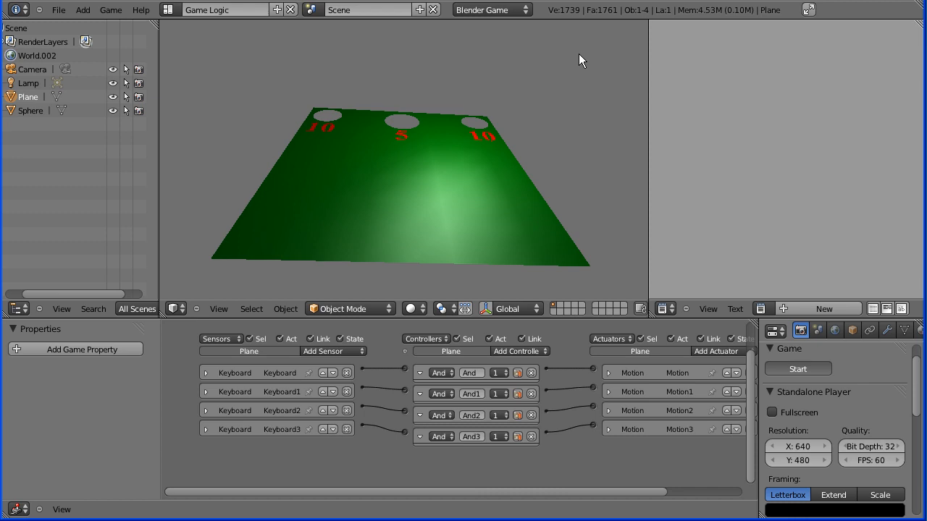